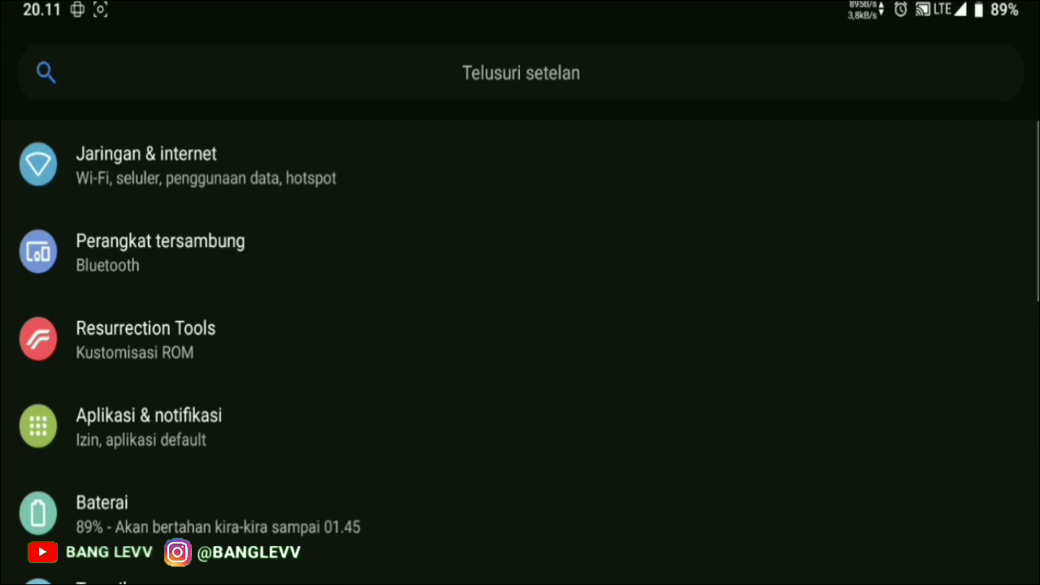
# Review battery usage in Settings > Baterai, showing the 89% charge graph and usage since last full charge
pyautogui.scroll(-3)
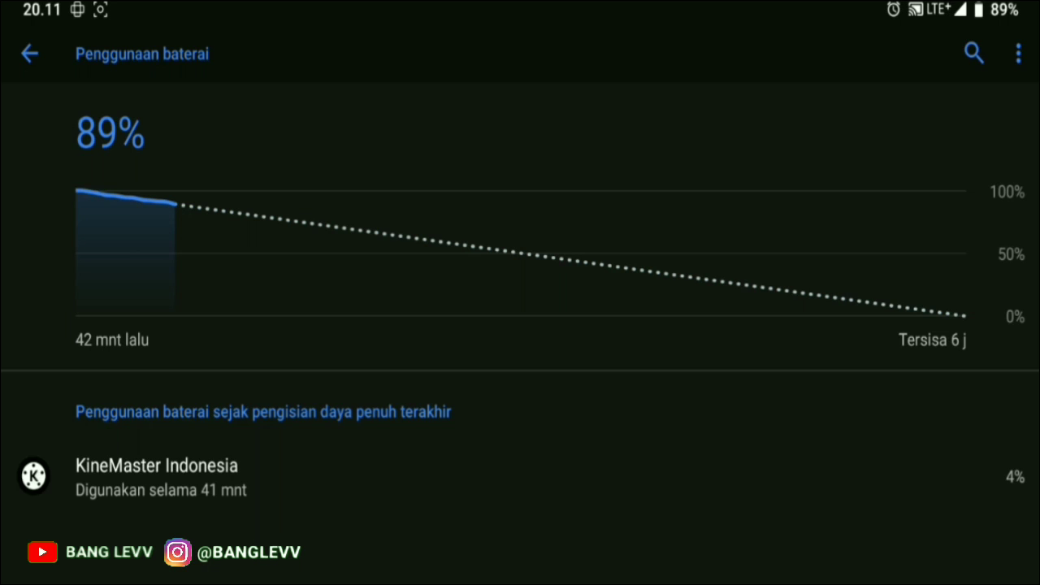
pyautogui.click(1018, 53)
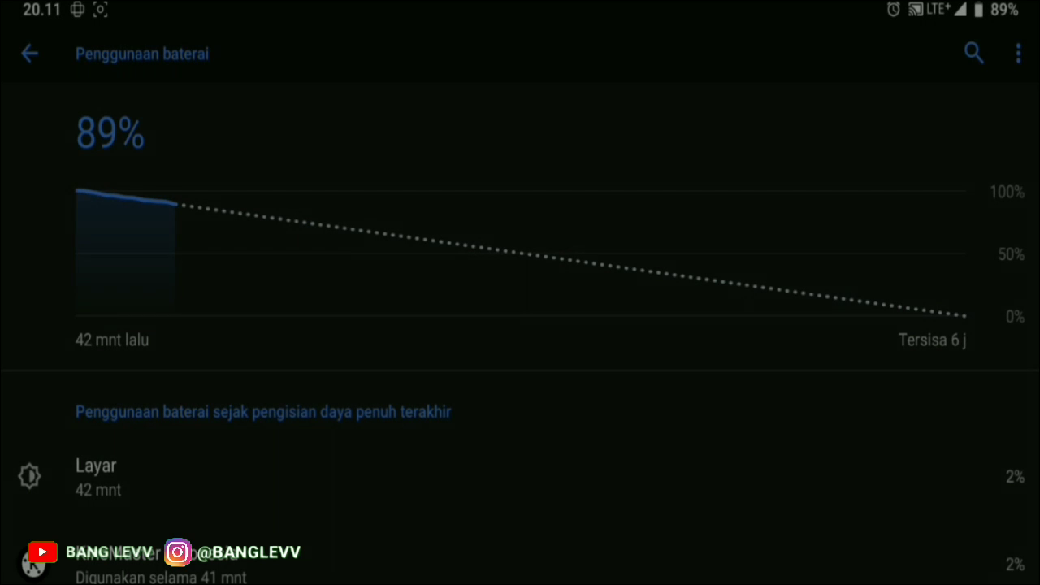
pyautogui.click(30, 52)
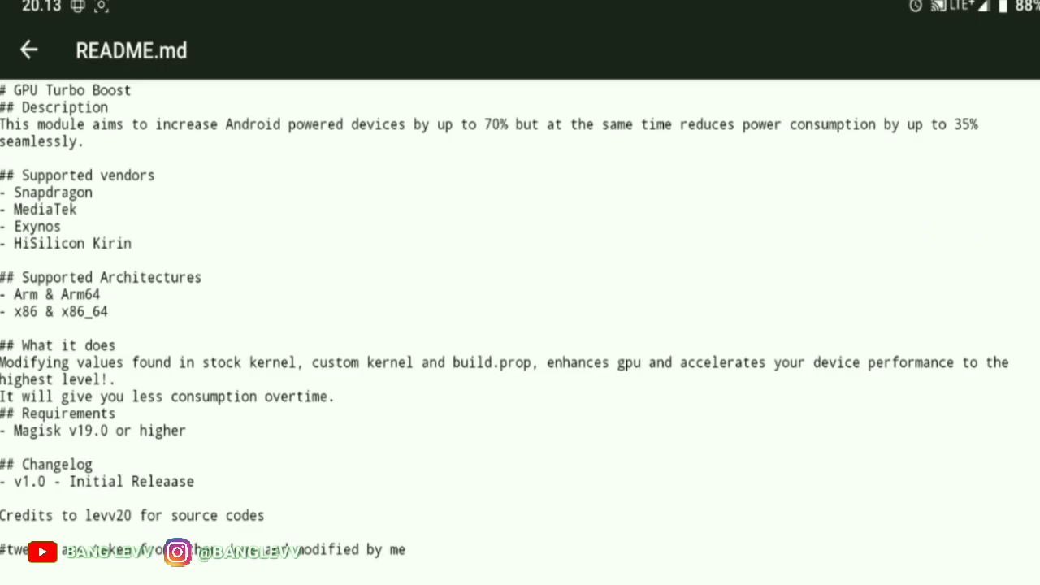
# Read the module's README, service.sh and system.prop, then return to the fonts folder of module zips
pyautogui.scroll(-3)
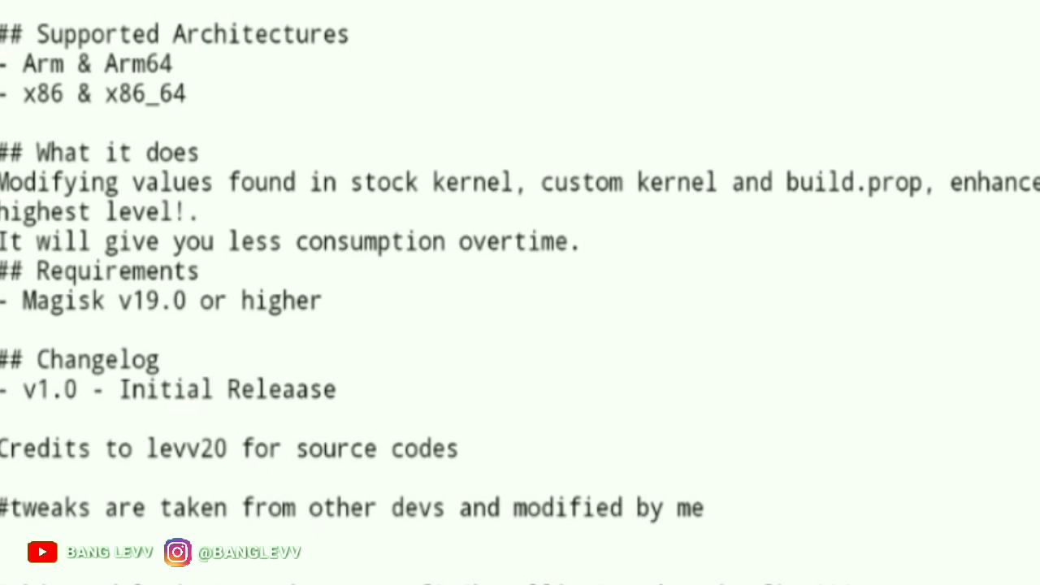
pyautogui.scroll(-3)
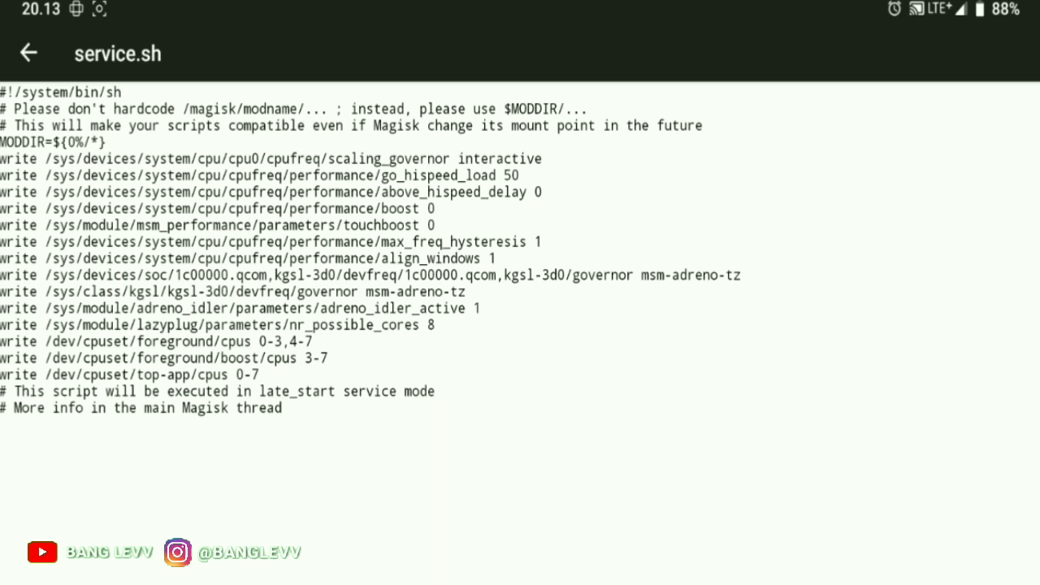
pyautogui.click(29, 52)
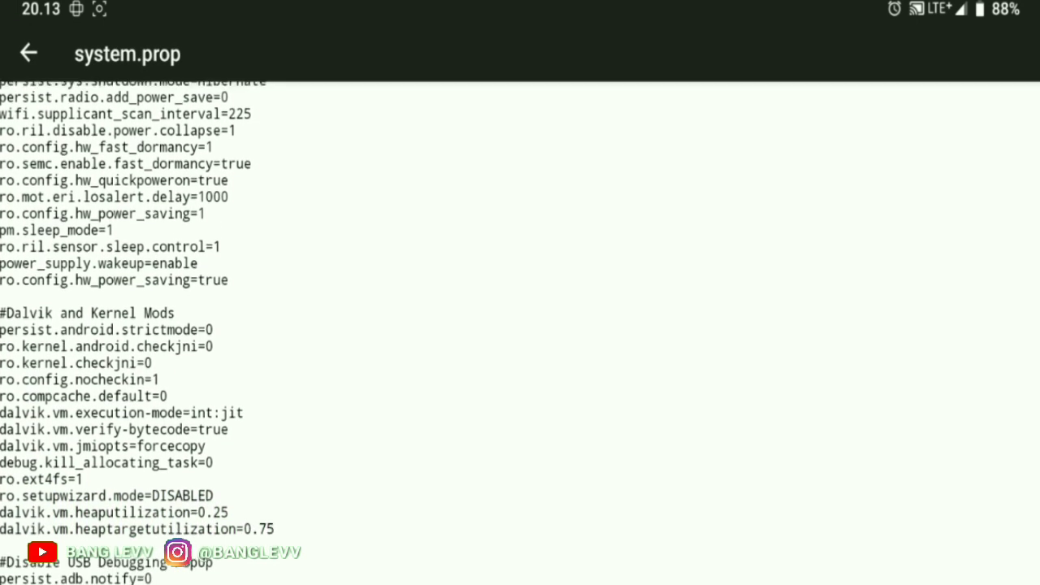
pyautogui.scroll(-3)
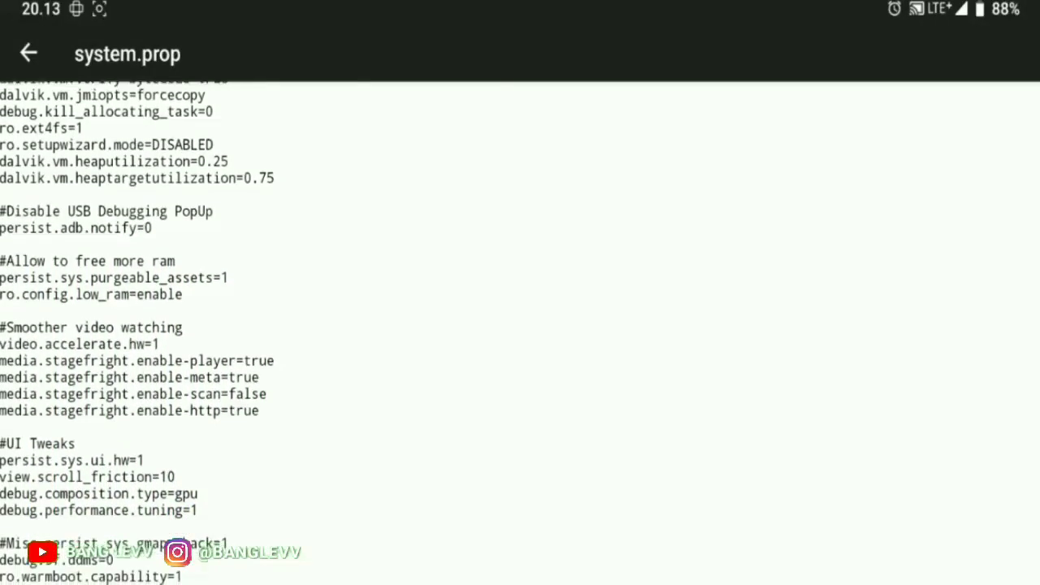
pyautogui.scroll(-3)
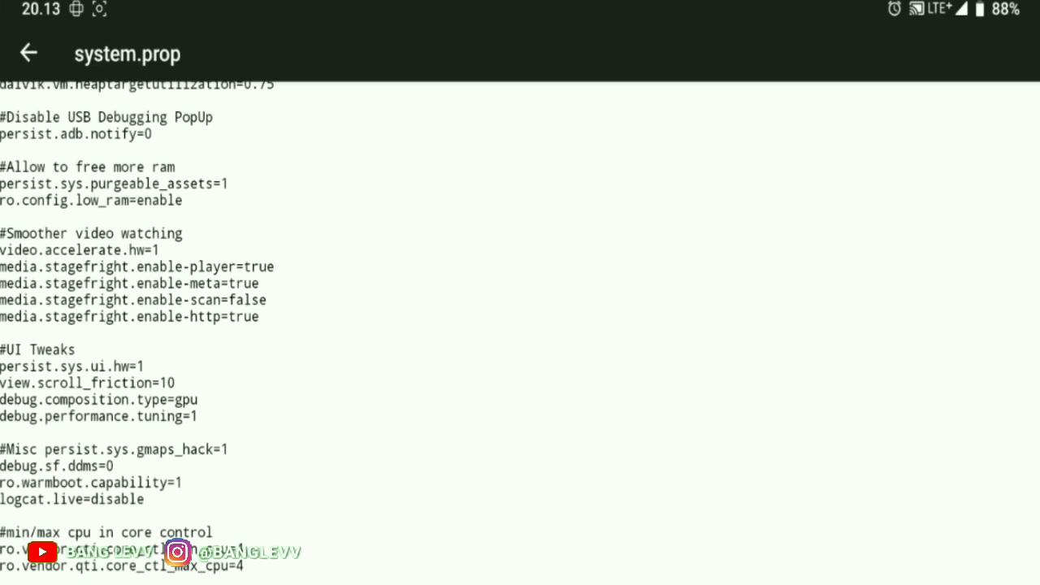
pyautogui.scroll(-3)
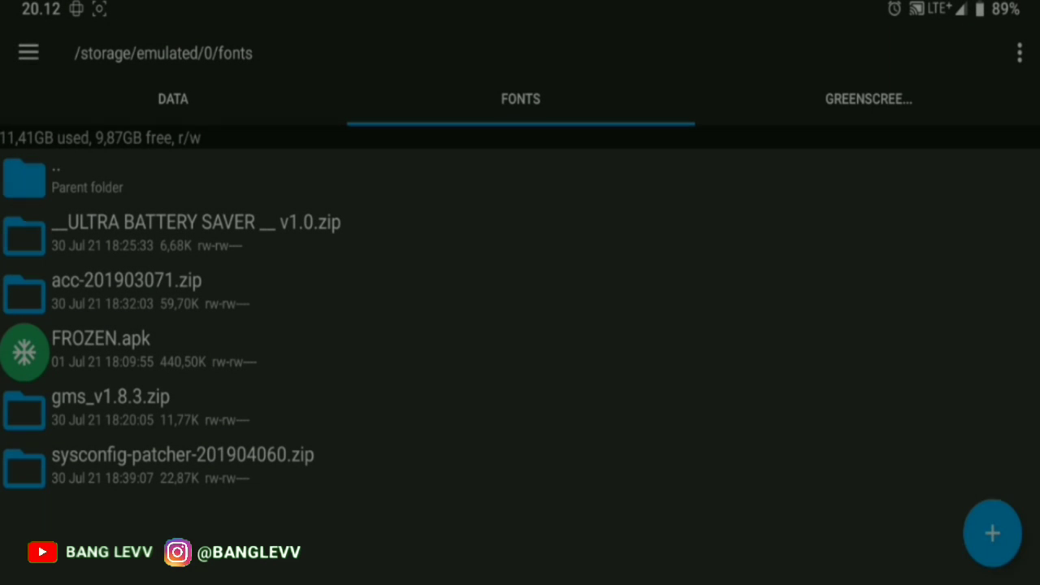
pyautogui.click(126, 291)
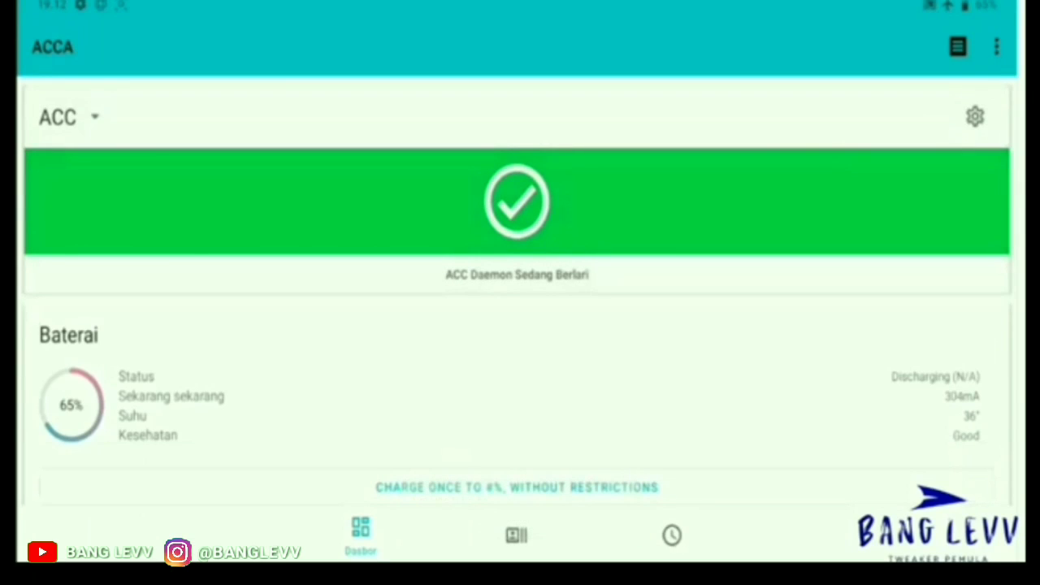
# Show ACCA's Profil list with the FAST CHARGING and Default charging profiles
pyautogui.click(517, 535)
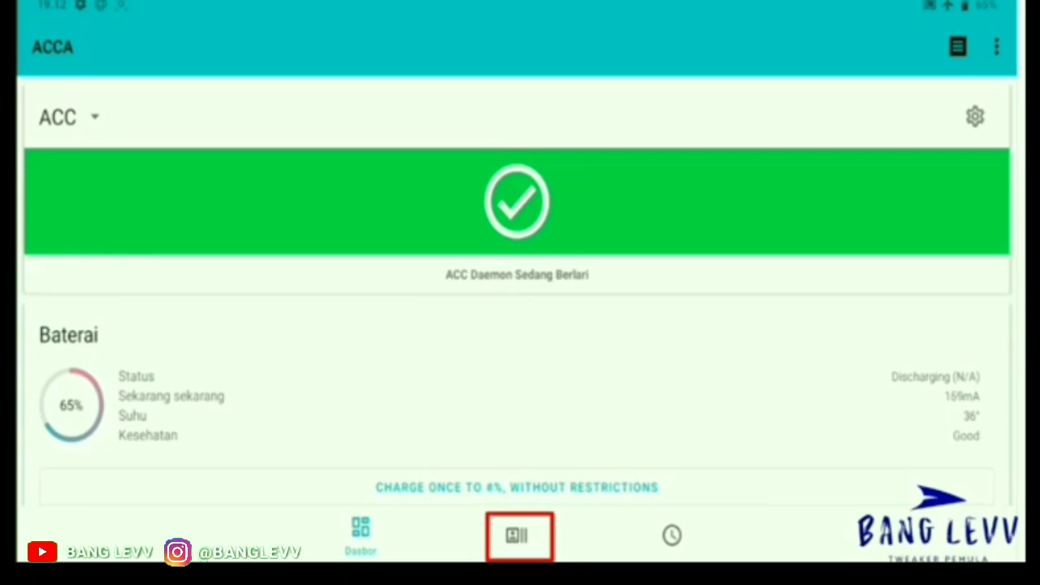
pyautogui.click(517, 535)
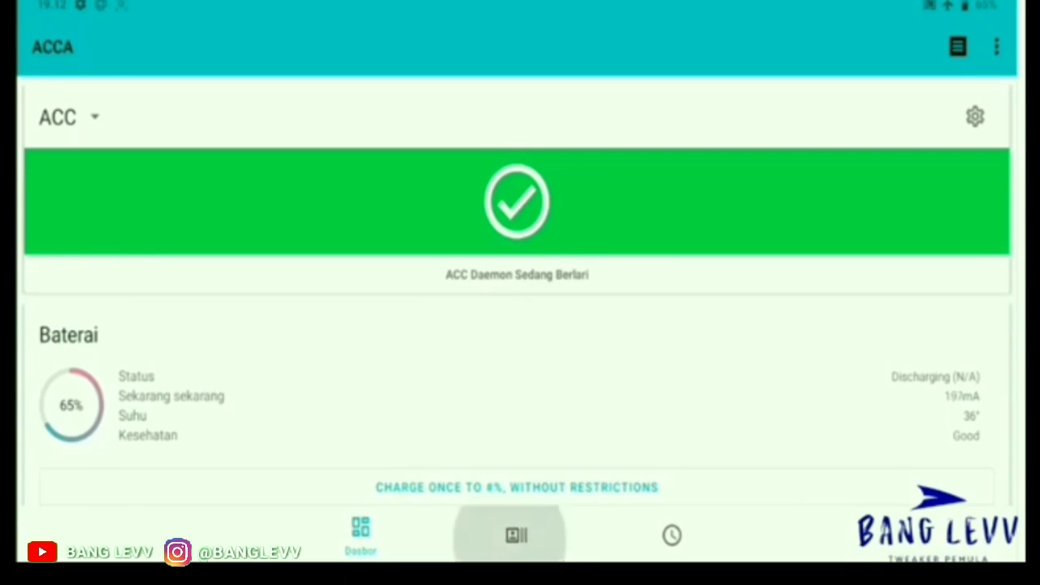
pyautogui.click(517, 535)
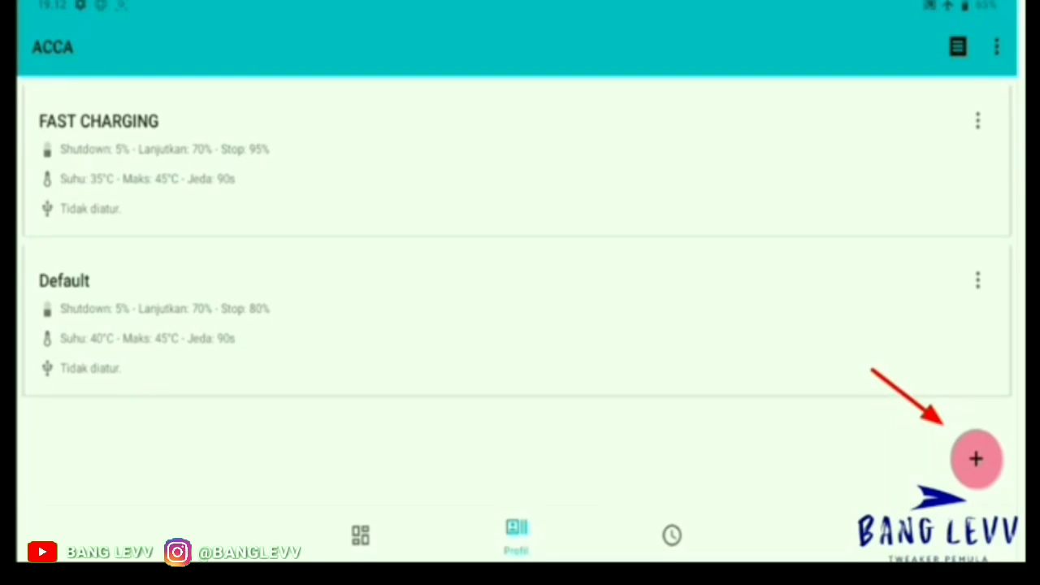
pyautogui.click(975, 458)
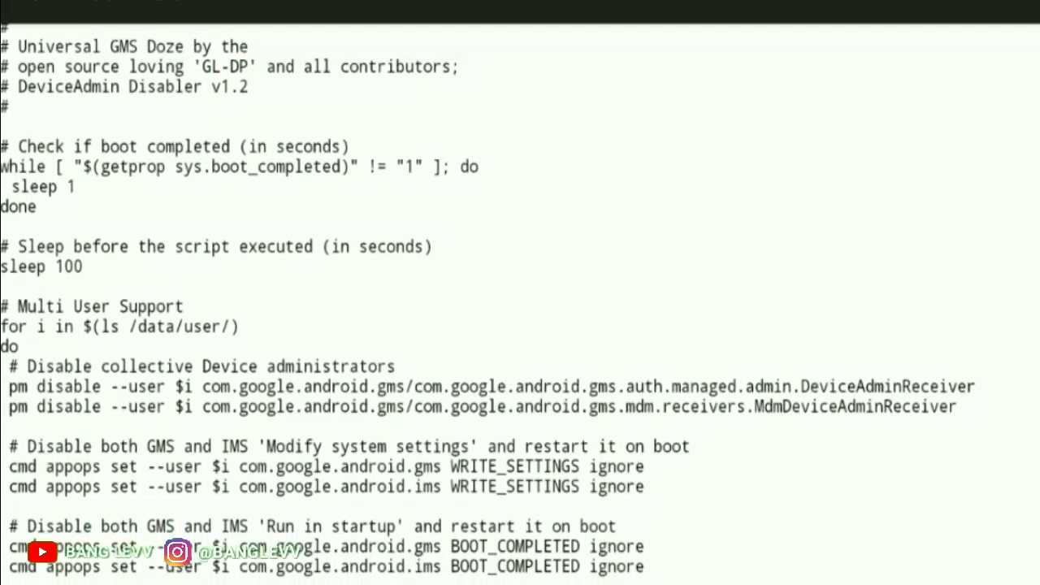
# Read module.prop, post-fs-data.sh and customize.sh inside gms_v1.8.3.zip
pyautogui.scroll(-3)
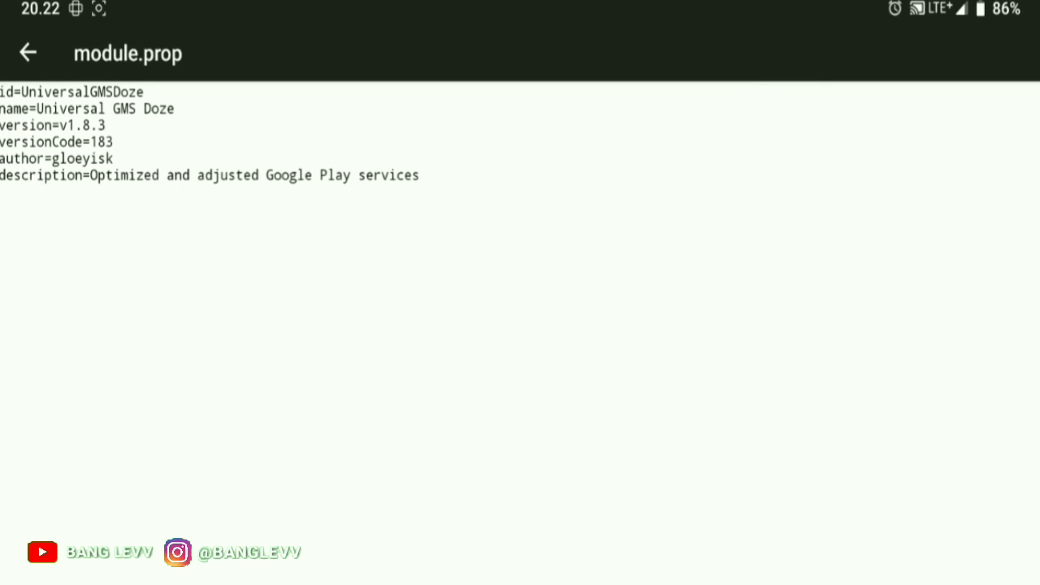
pyautogui.click(29, 52)
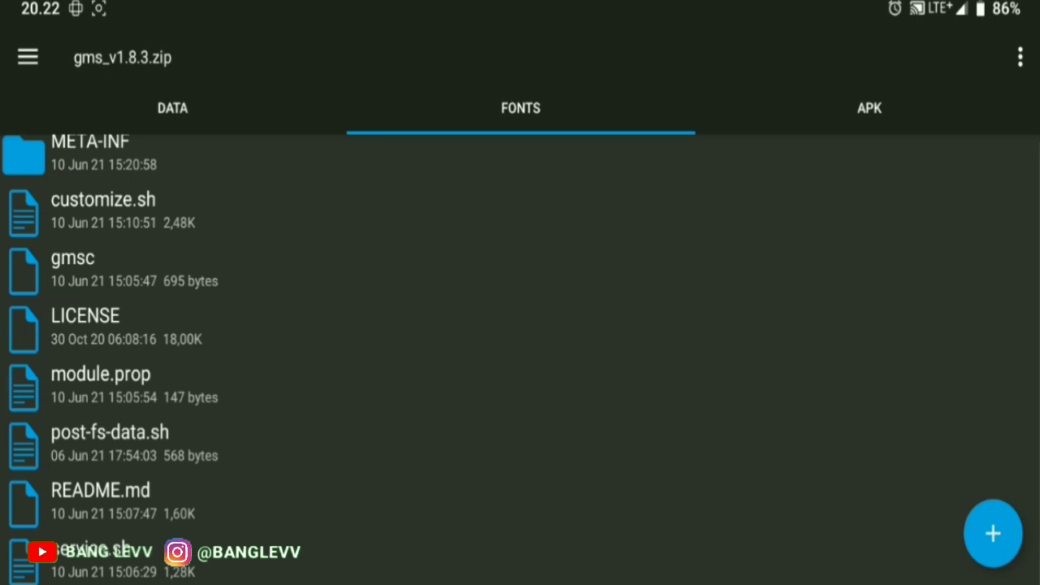
pyautogui.click(111, 433)
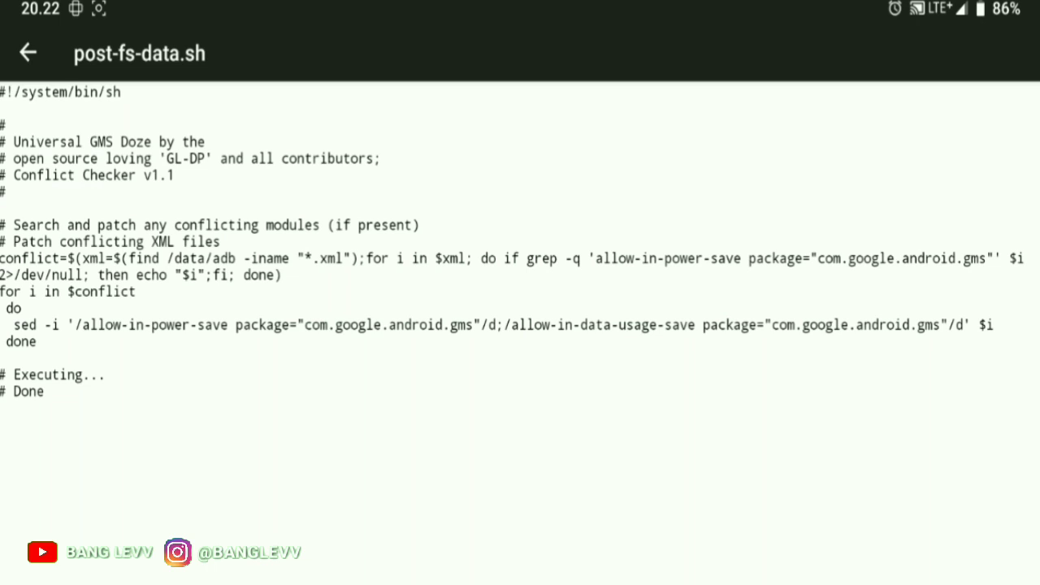
pyautogui.click(28, 52)
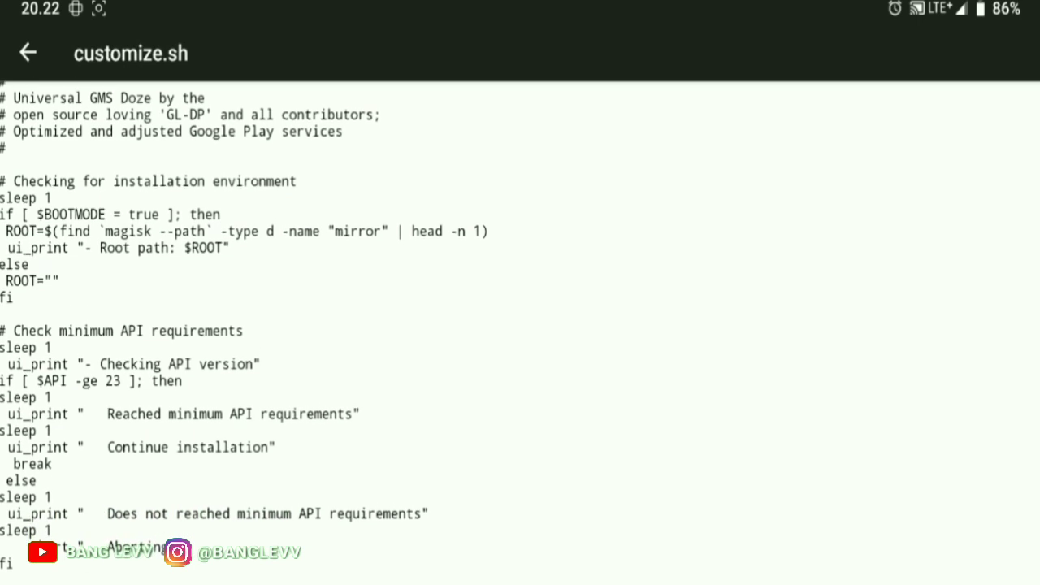
pyautogui.scroll(-3)
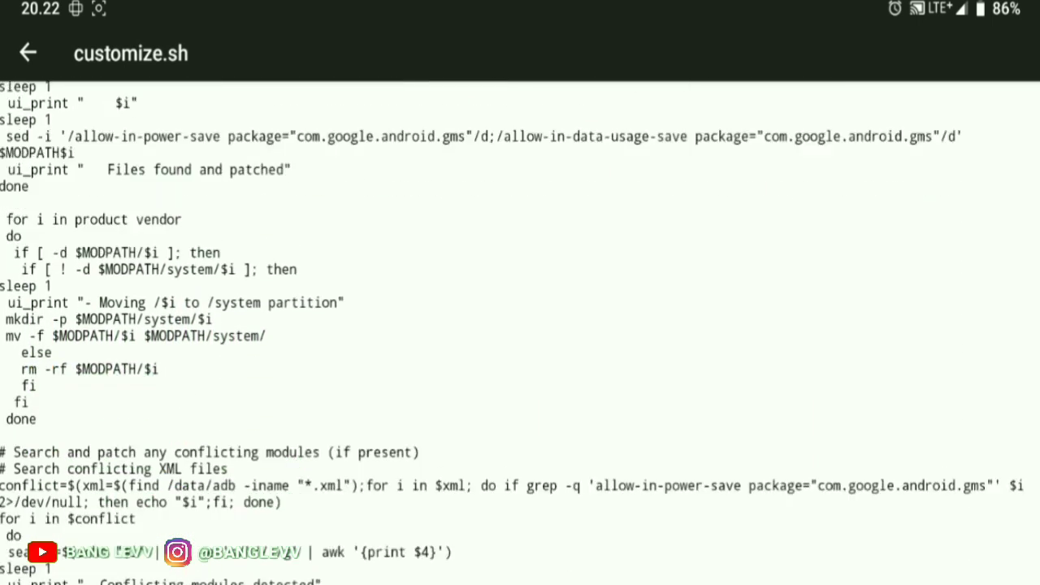
pyautogui.scroll(-3)
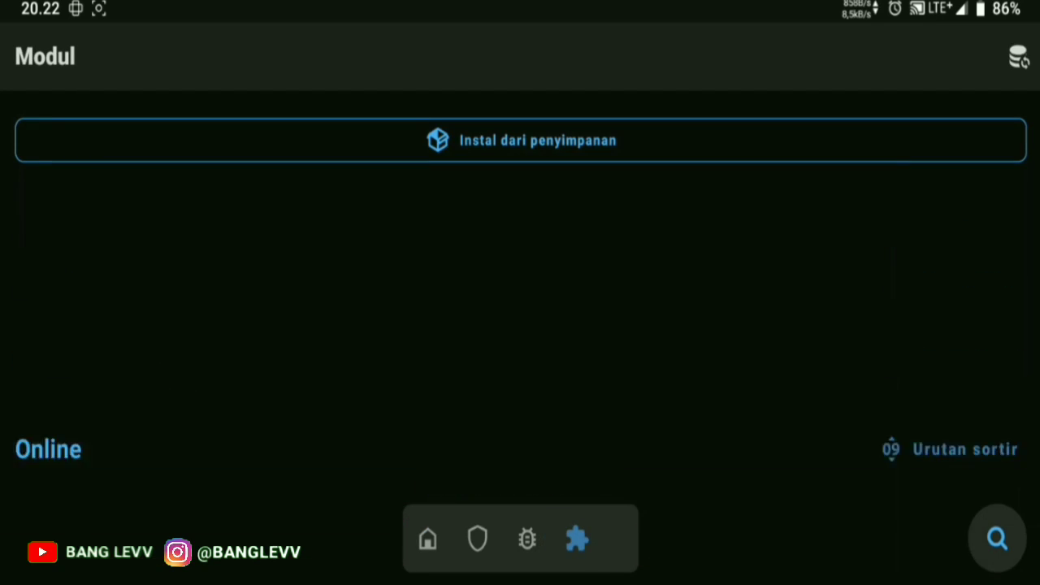
# Choose Instal dari penyimpanan in Magisk's Modul tab and pick a zip from the fonts folder
pyautogui.click(521, 140)
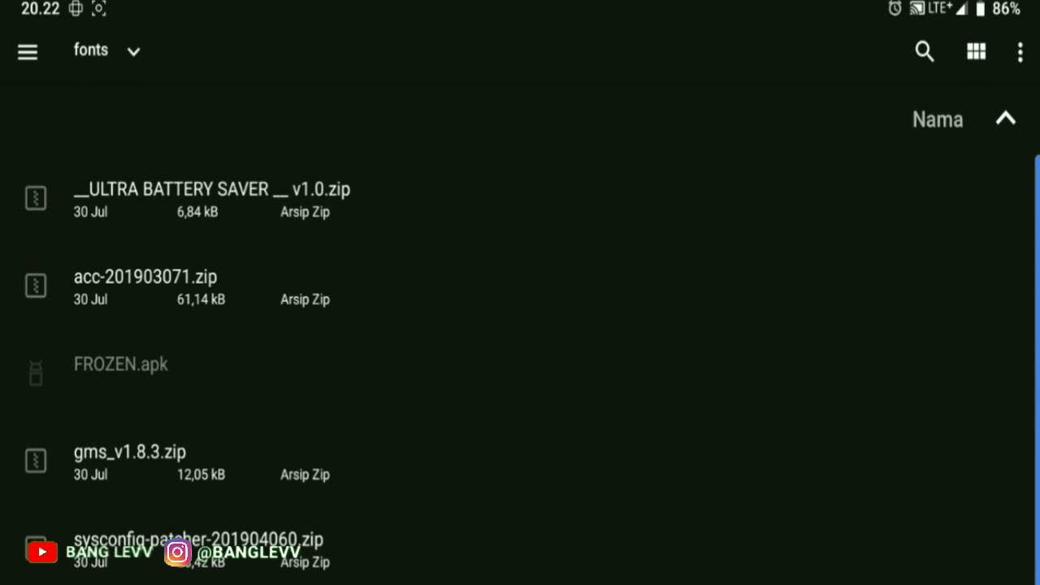
pyautogui.click(128, 452)
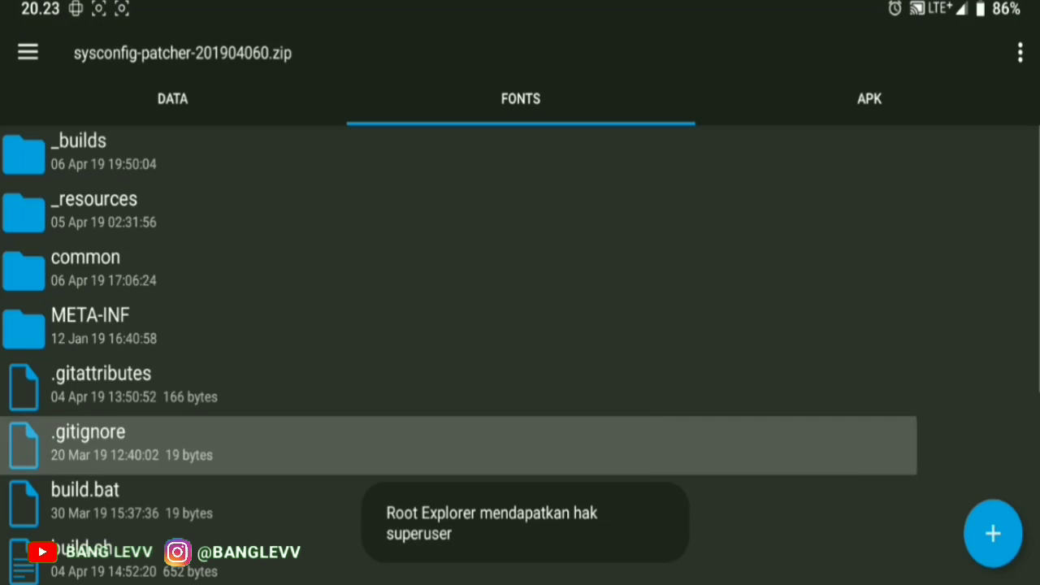
# Read through install.sh inside sysconfig-patcher-201904060.zip
pyautogui.scroll(-3)
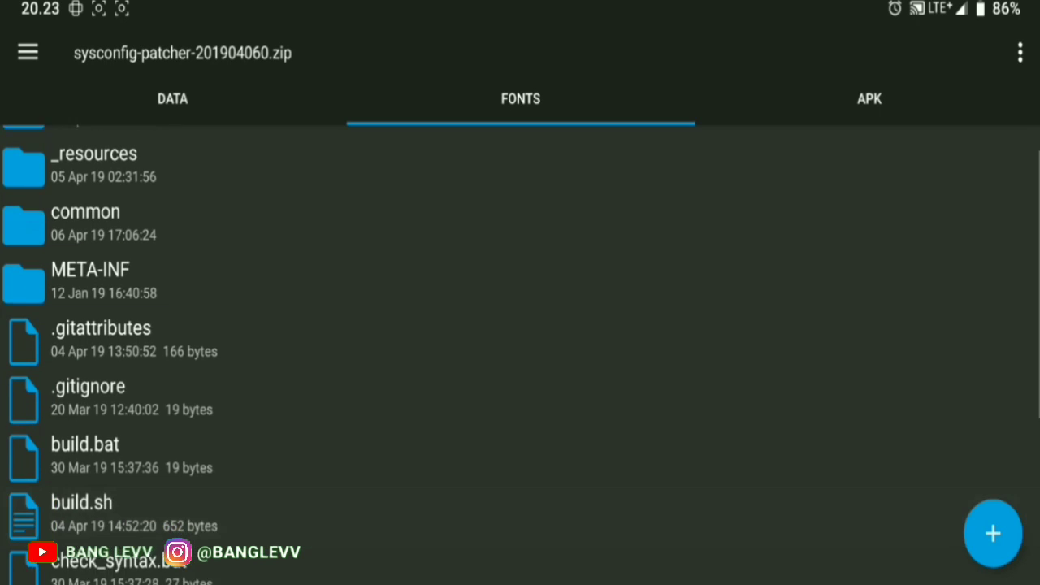
pyautogui.scroll(-3)
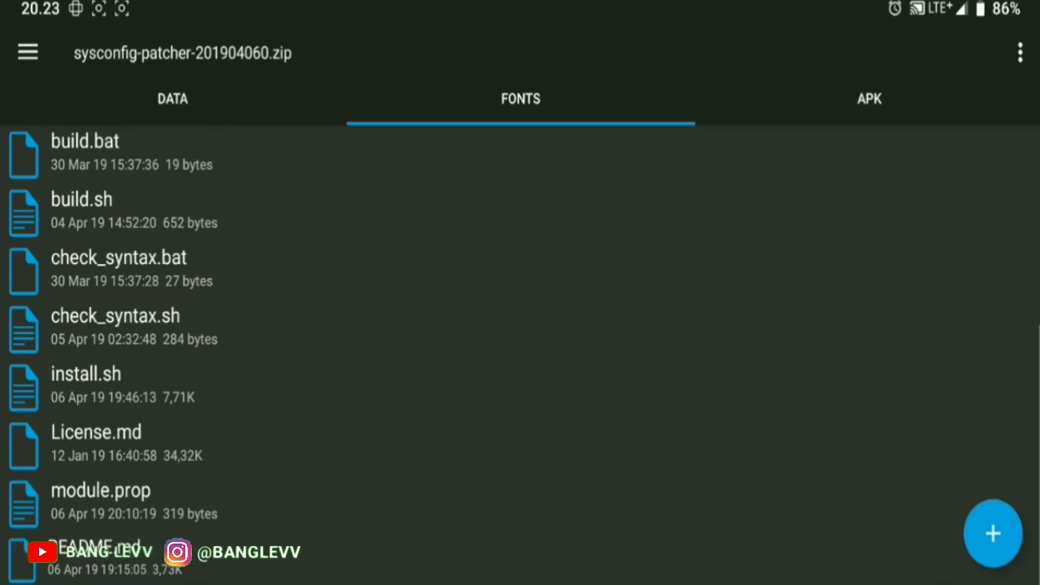
pyautogui.click(101, 491)
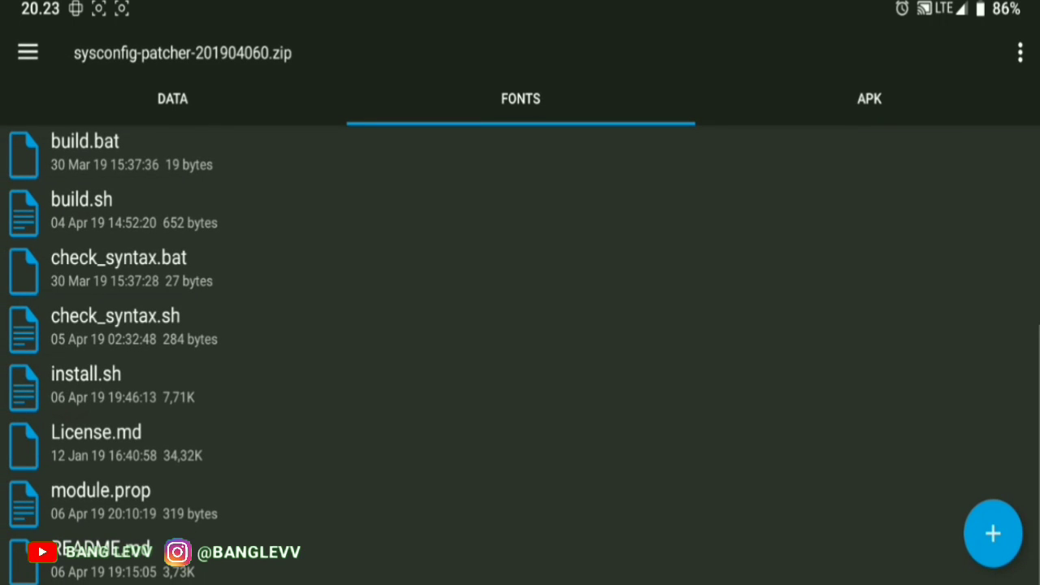
pyautogui.click(84, 385)
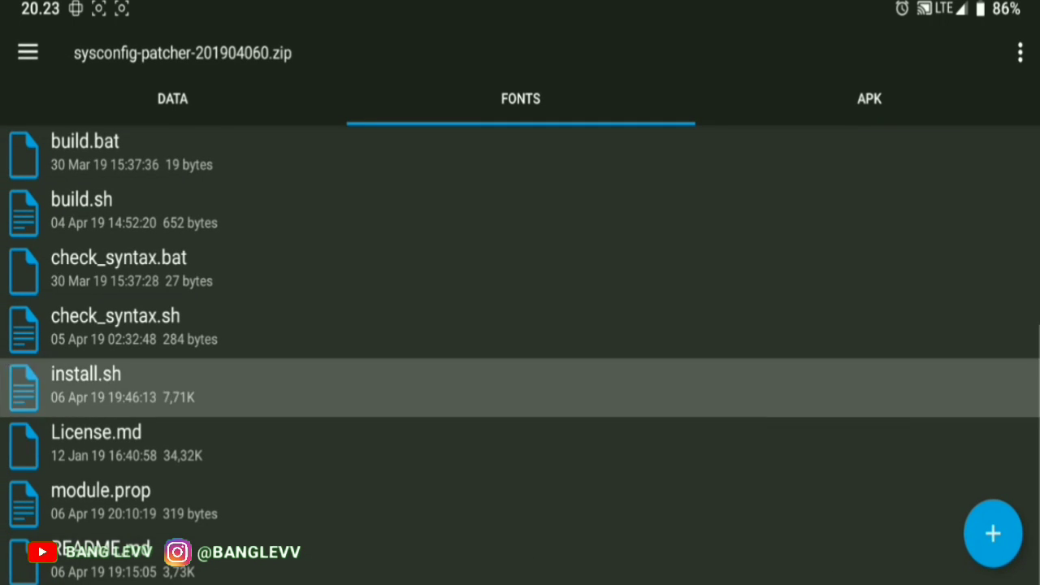
pyautogui.click(85, 387)
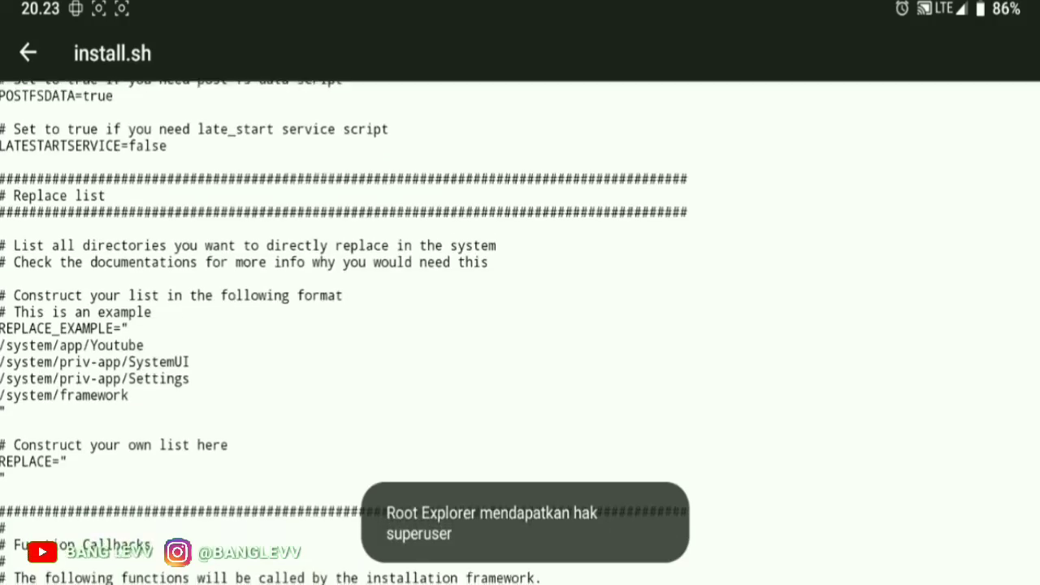
pyautogui.scroll(-3)
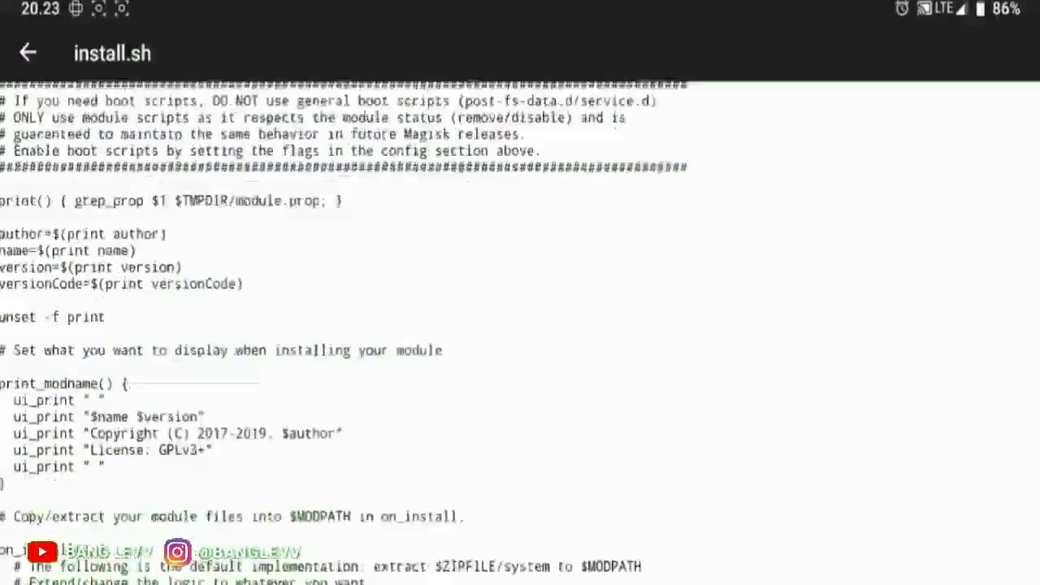
pyautogui.scroll(-3)
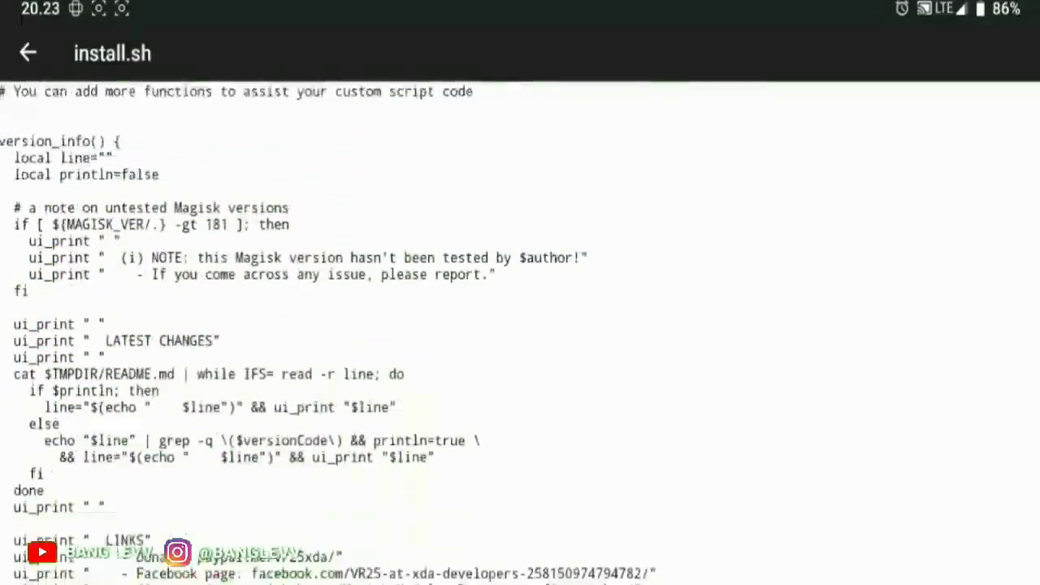
# Return to the patcher zip's file list and view its build.sh script
pyautogui.click(27, 52)
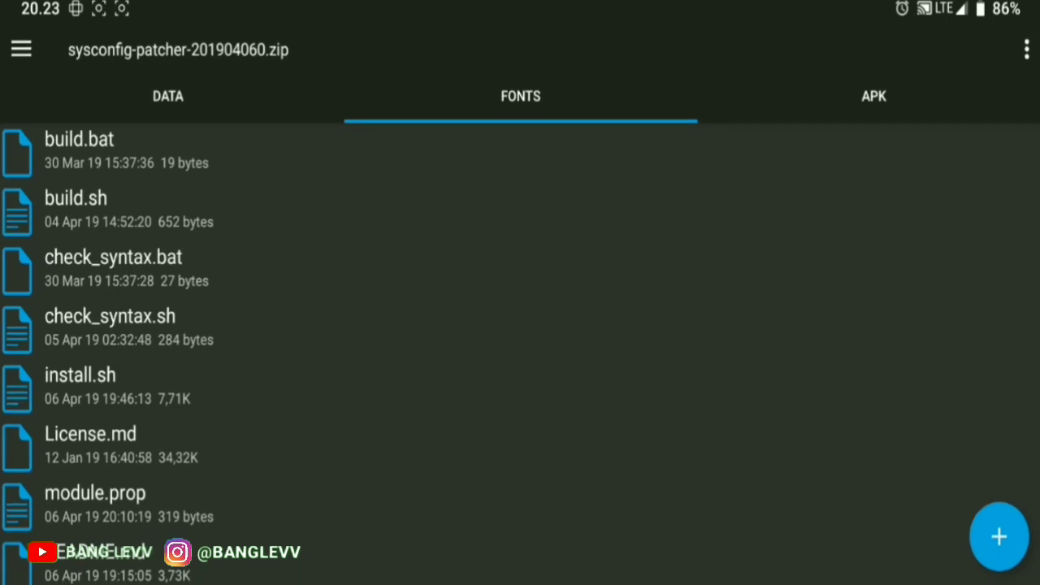
pyautogui.click(75, 198)
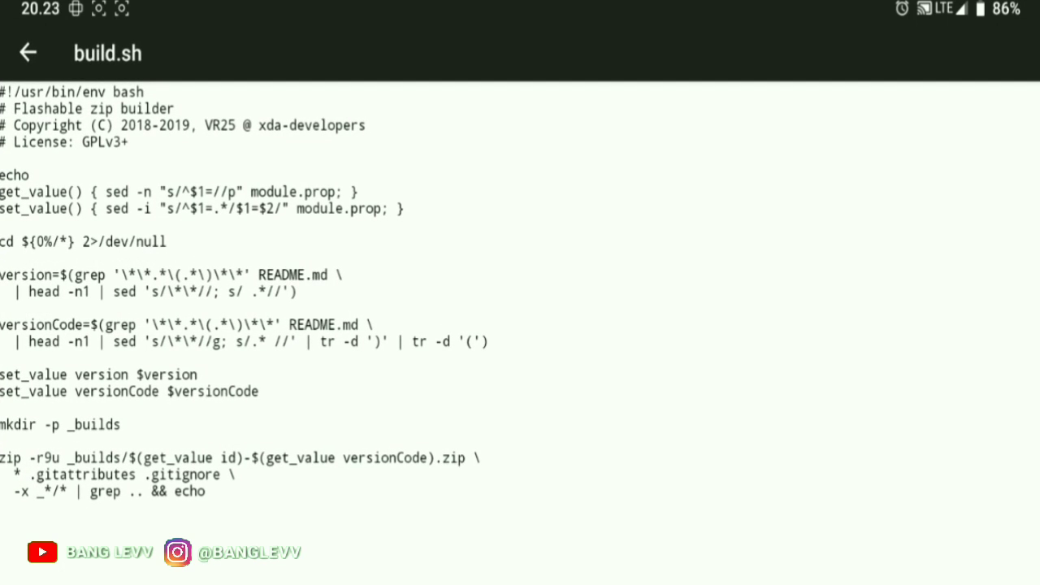
pyautogui.click(27, 52)
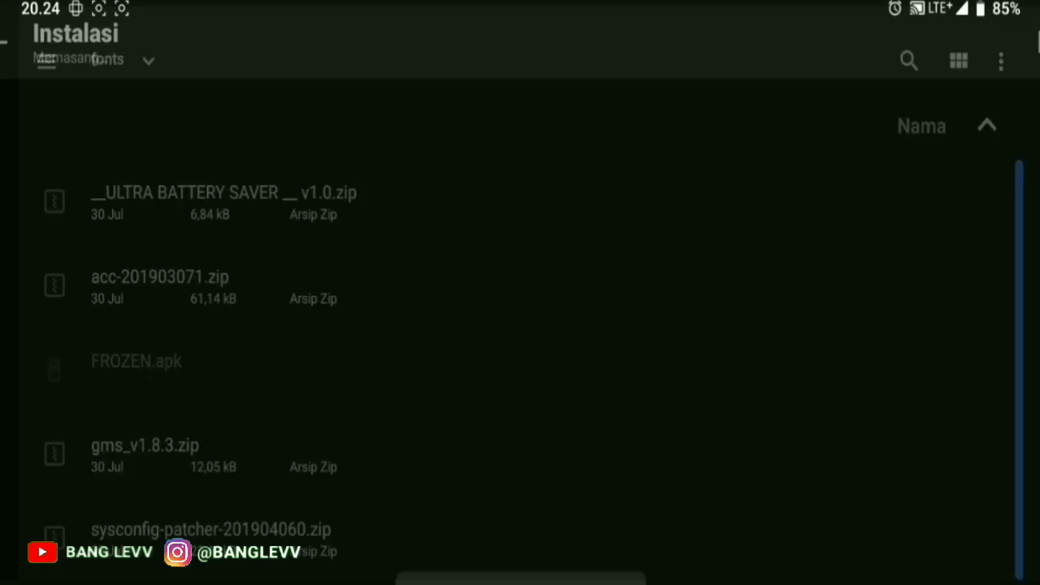
# Show Magisk Manager's file picker listing the downloaded module zips
pyautogui.click(212, 530)
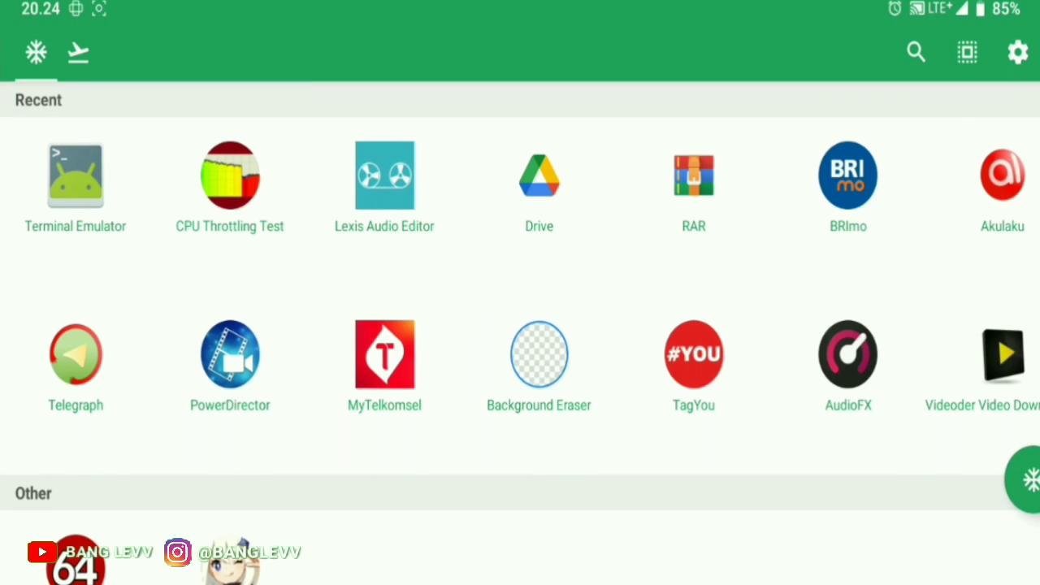
# Freeze all apps in Ice Box and reach Settings > Choose app
pyautogui.scroll(-3)
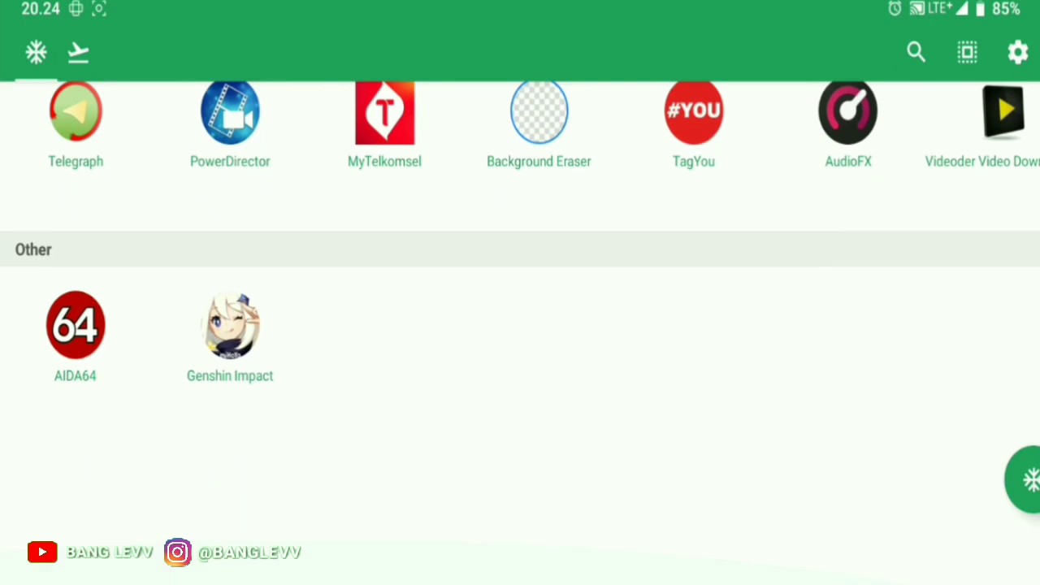
pyautogui.scroll(-3)
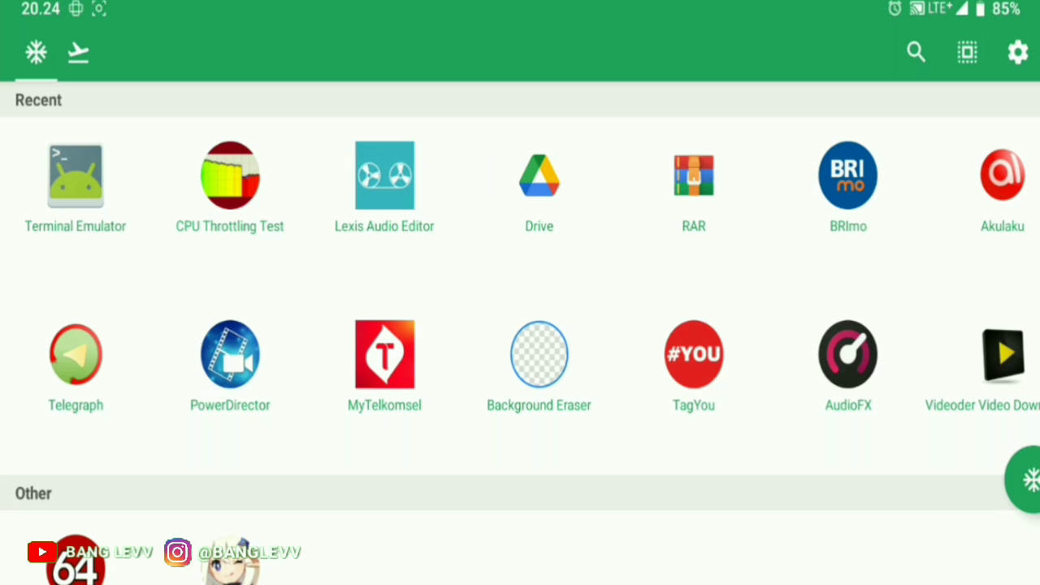
pyautogui.scroll(-3)
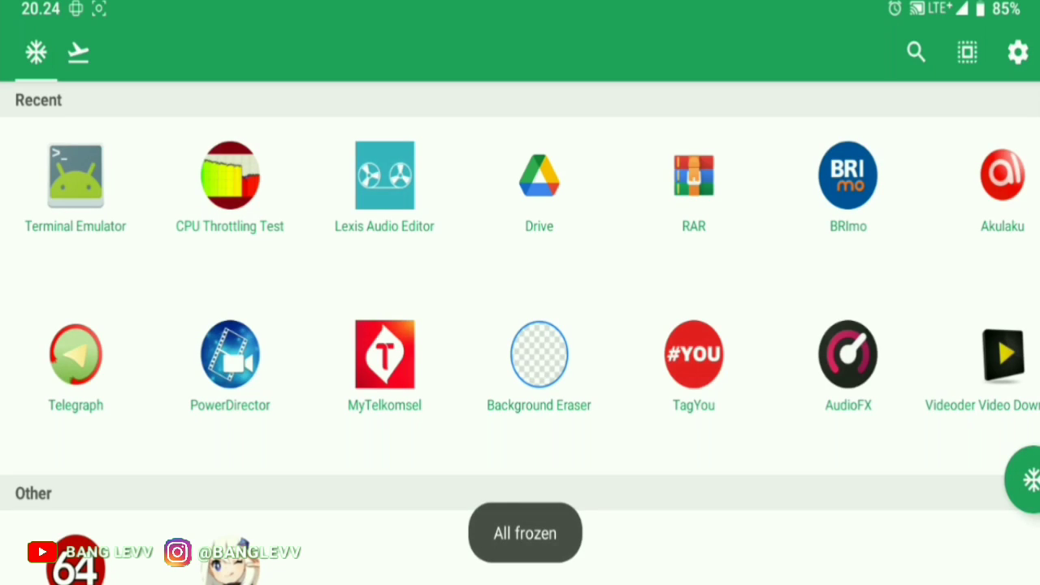
pyautogui.click(1018, 52)
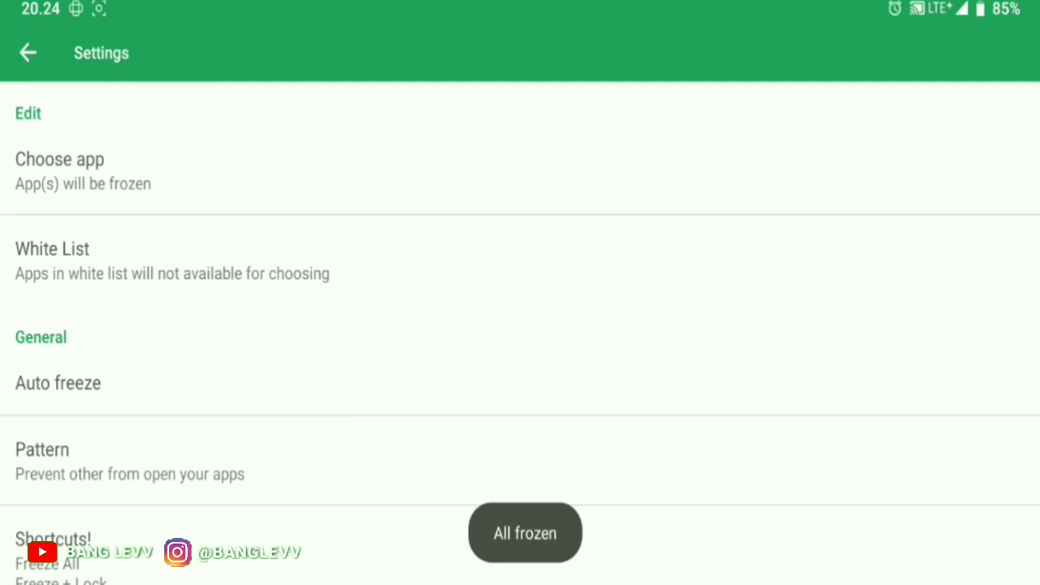
pyautogui.click(58, 159)
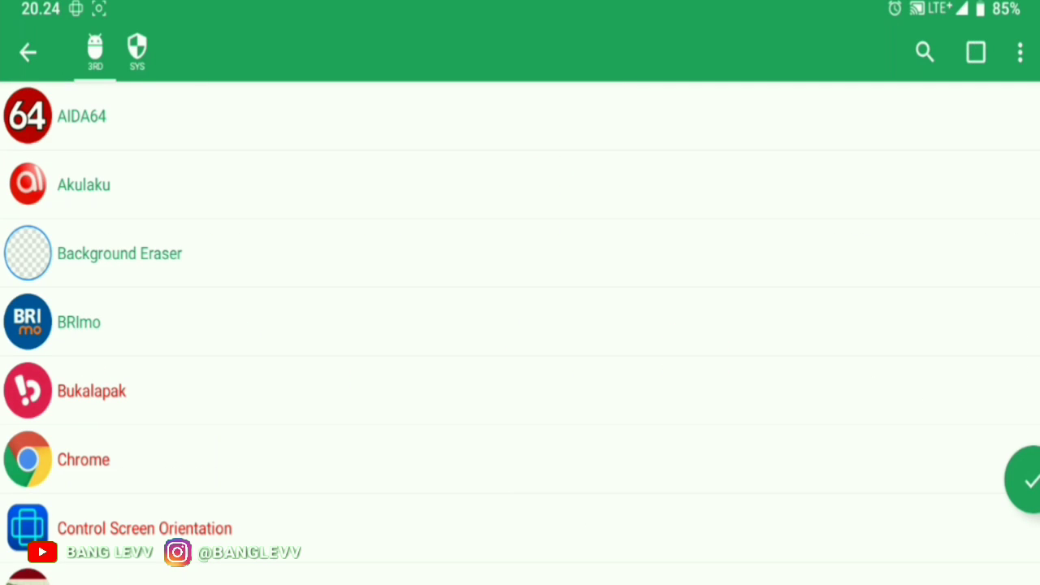
# Scroll through the full checked list of installed apps chosen for freezing
pyautogui.scroll(-3)
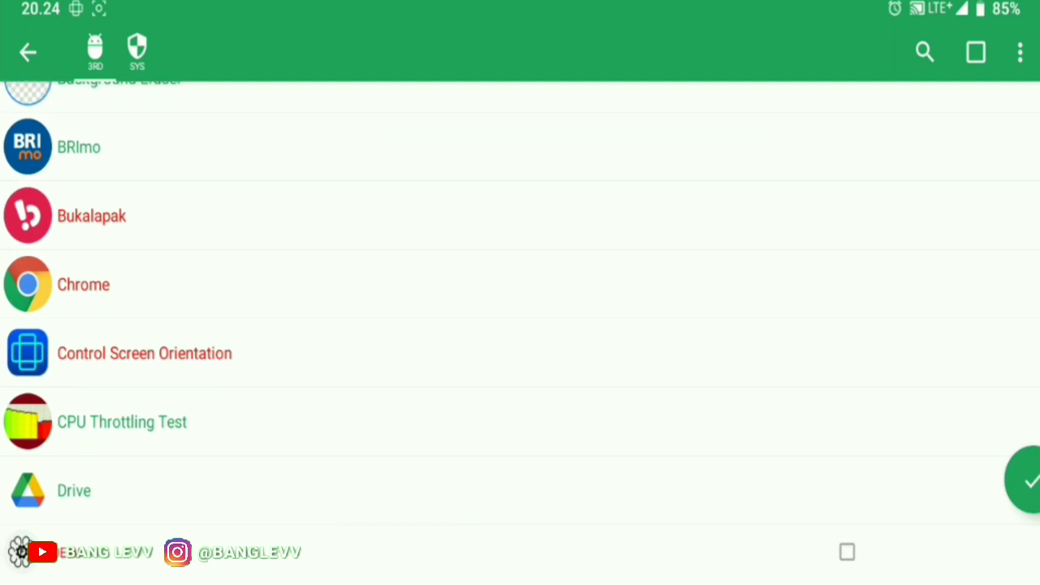
pyautogui.scroll(-3)
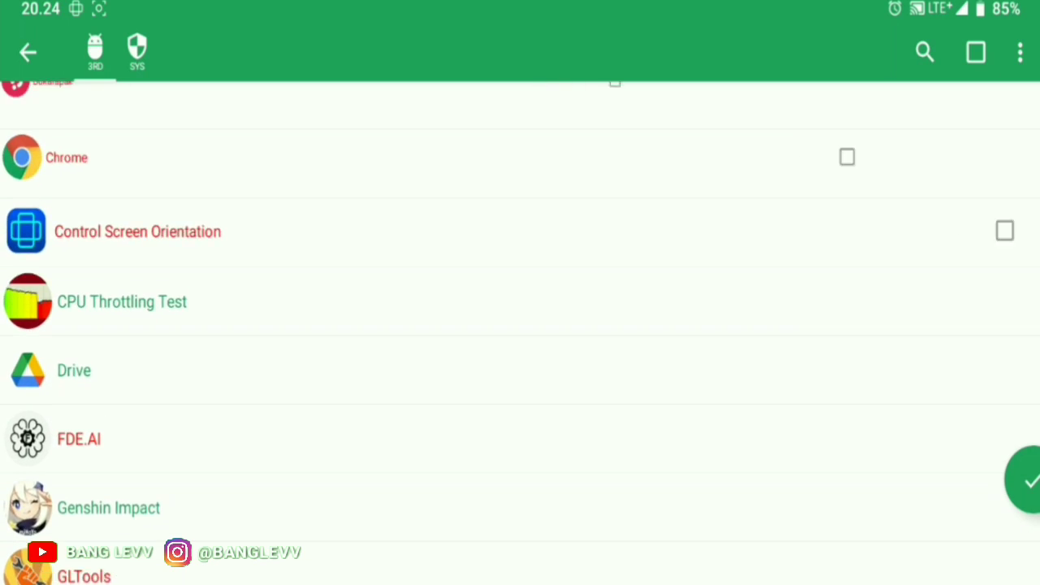
pyautogui.scroll(-3)
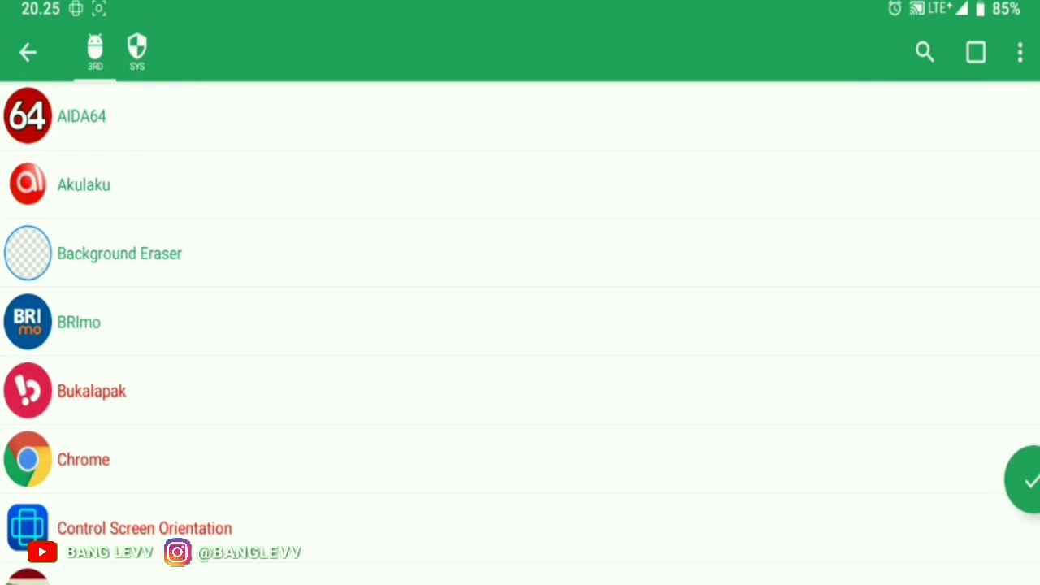
pyautogui.scroll(-3)
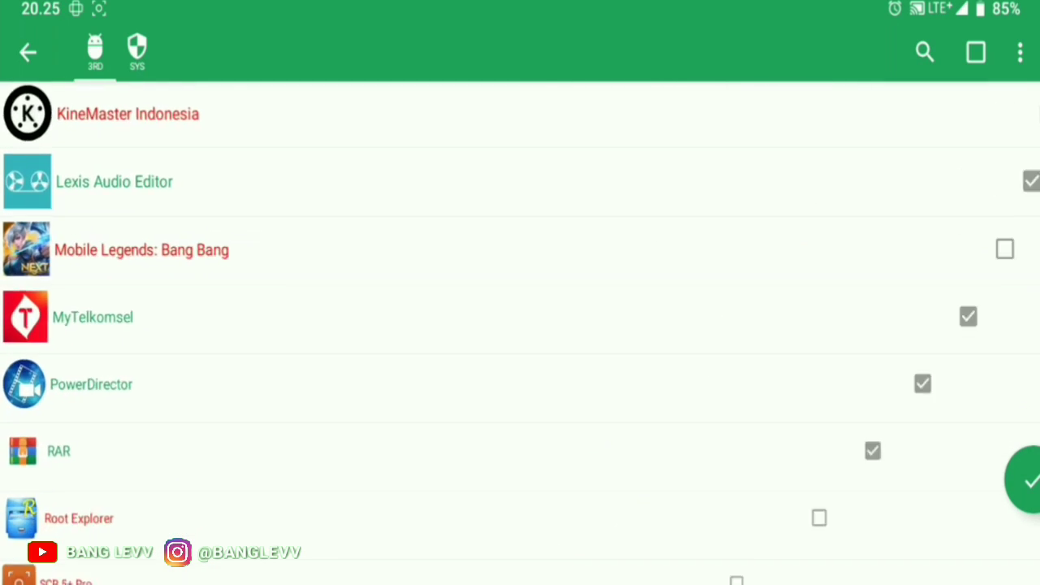
pyautogui.scroll(-3)
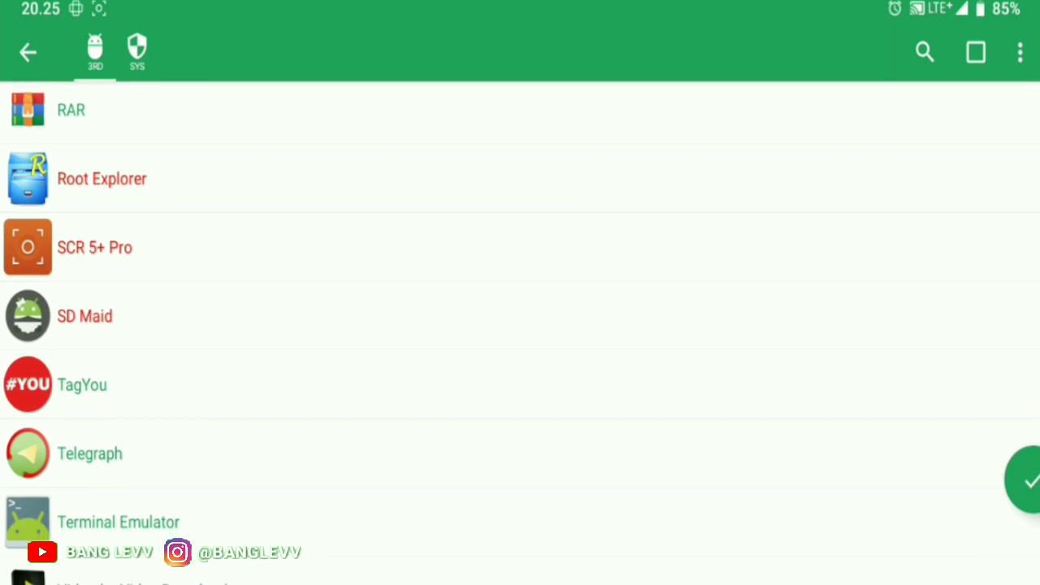
pyautogui.scroll(-3)
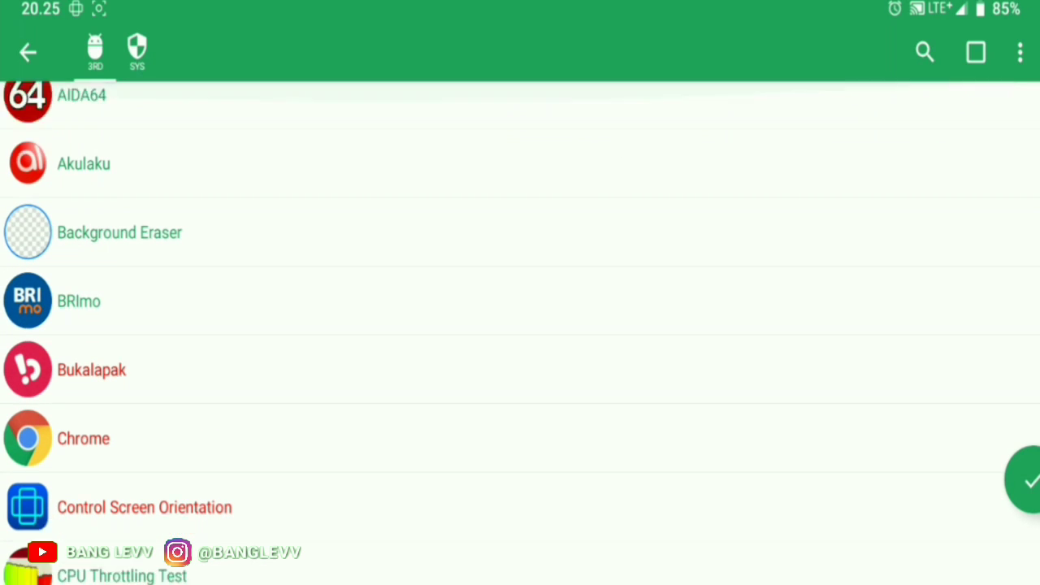
pyautogui.scroll(-3)
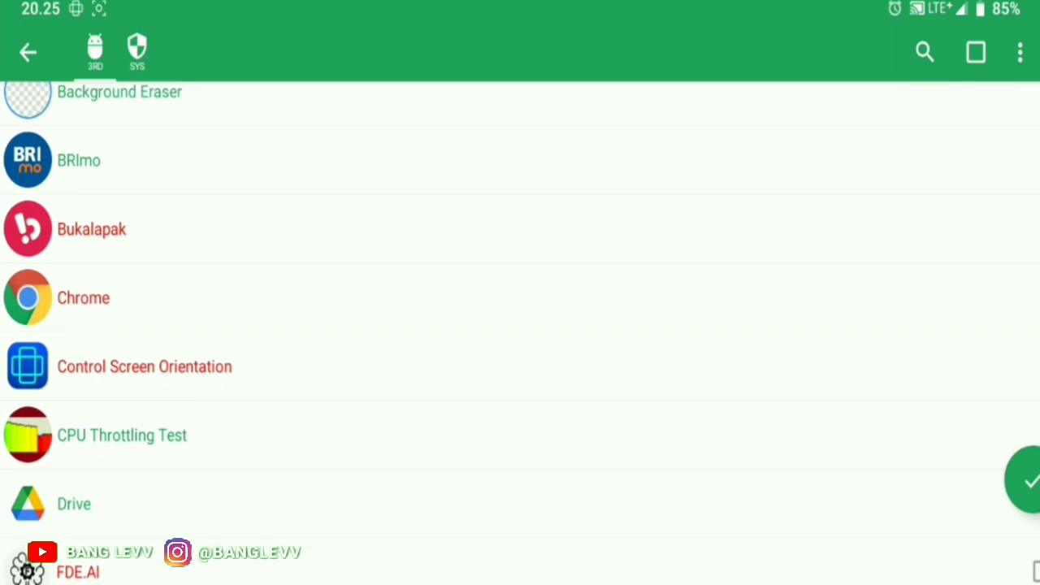
pyautogui.scroll(-3)
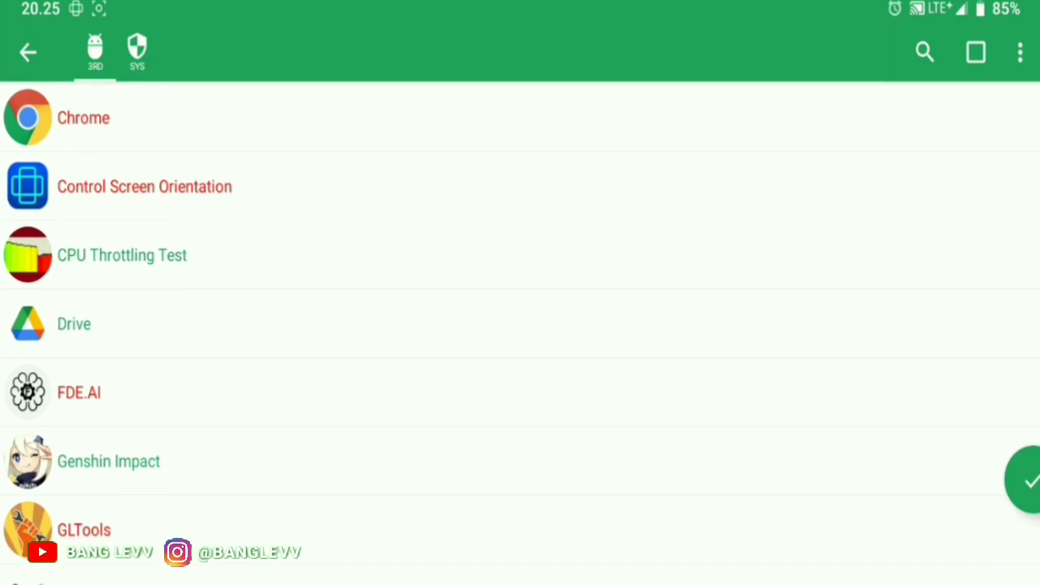
pyautogui.scroll(-3)
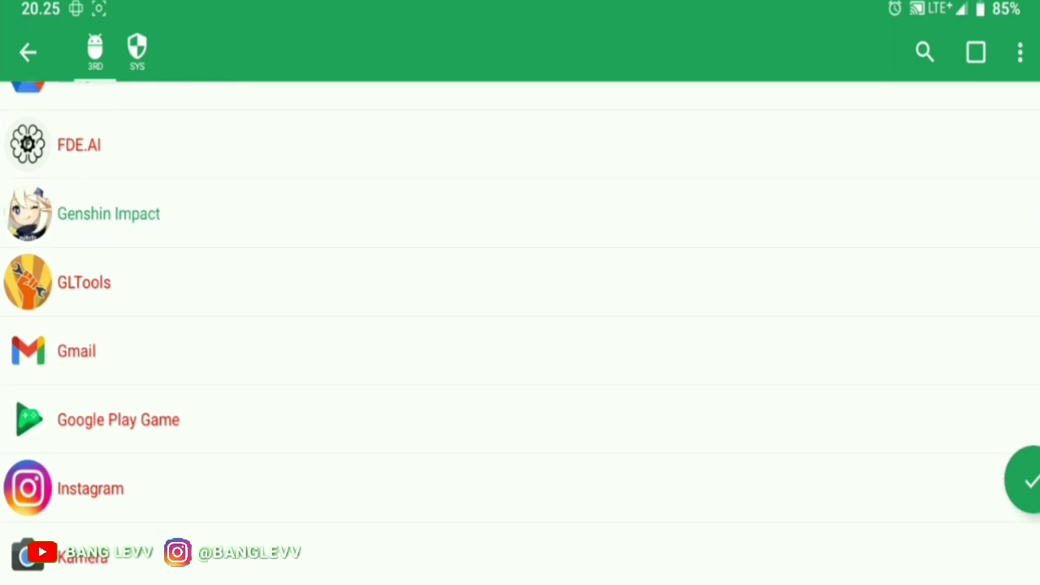
pyautogui.scroll(-3)
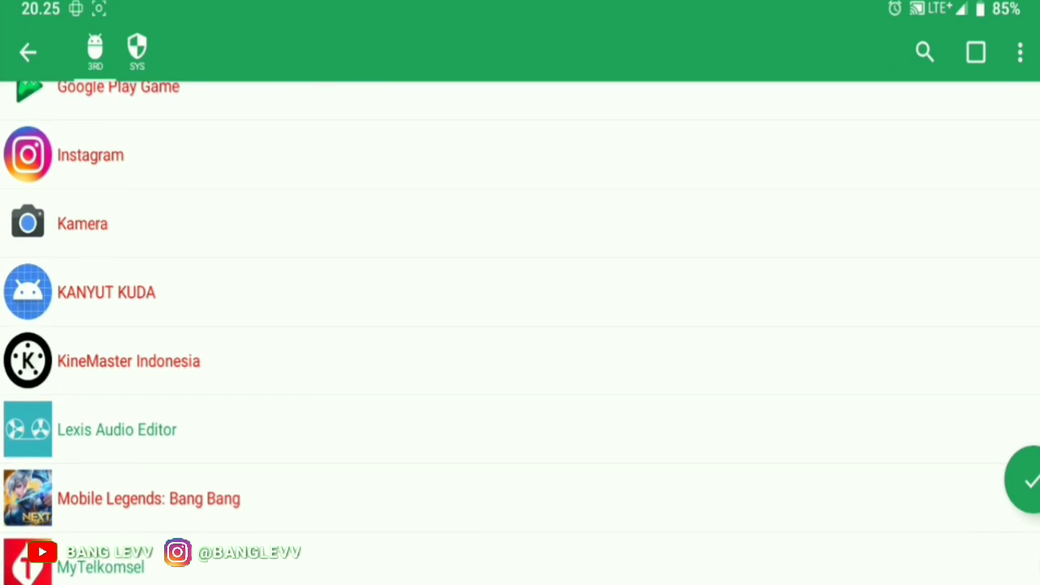
pyautogui.scroll(-3)
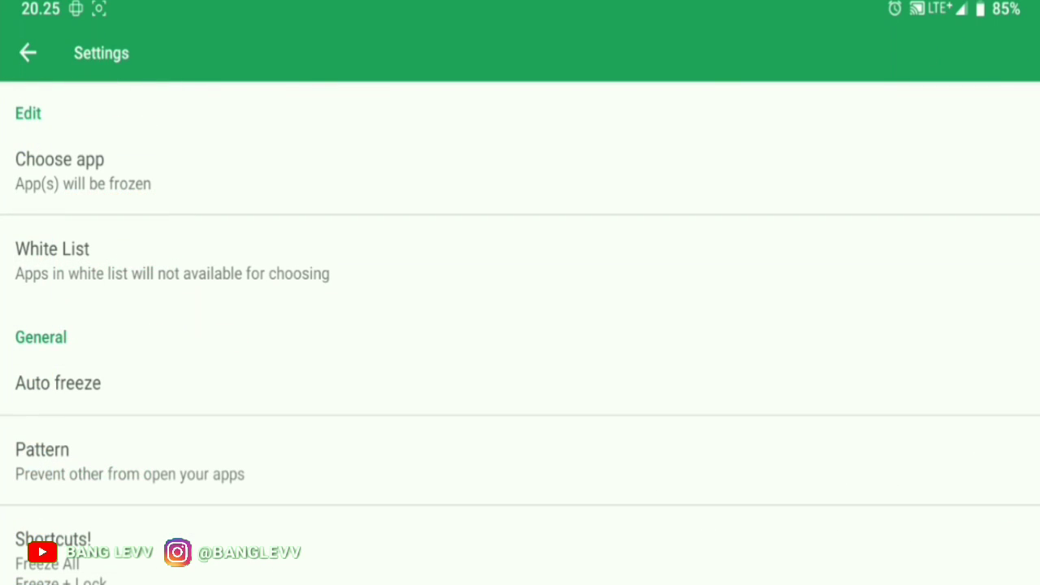
pyautogui.click(58, 383)
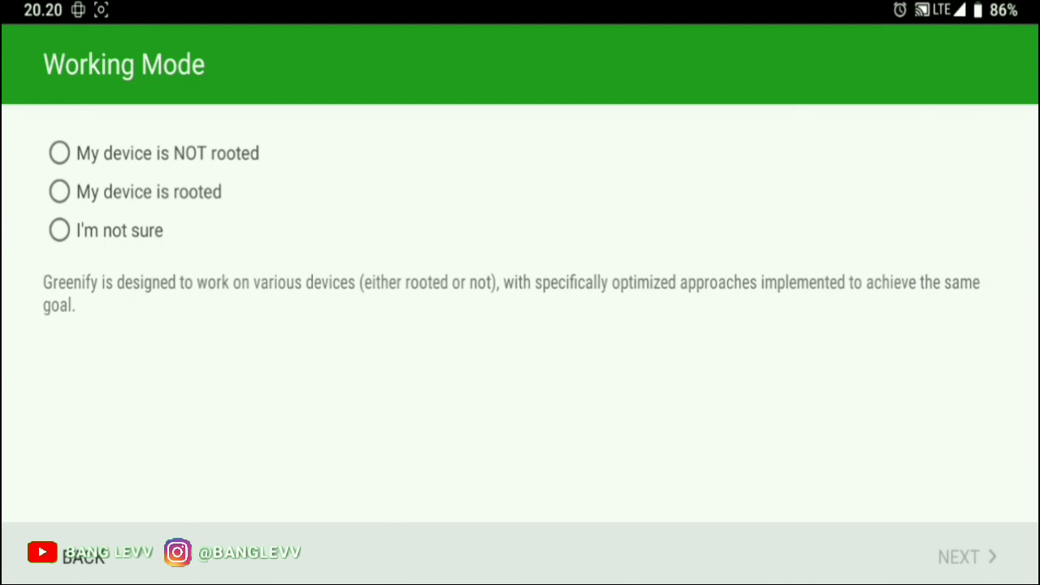
# Set Greenify to 'My device is rooted' mode and grant its superuser request
pyautogui.click(58, 192)
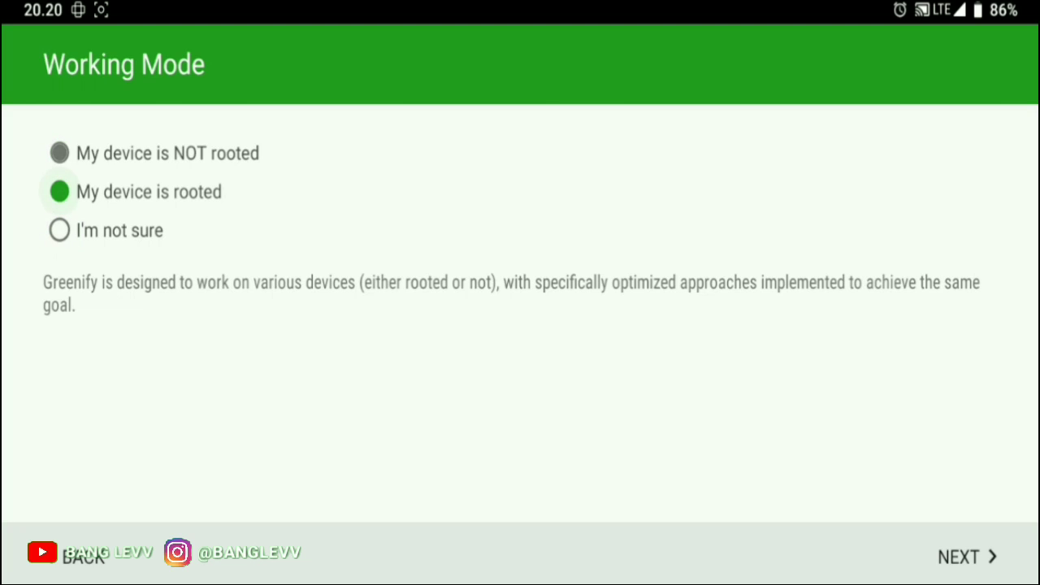
pyautogui.click(967, 556)
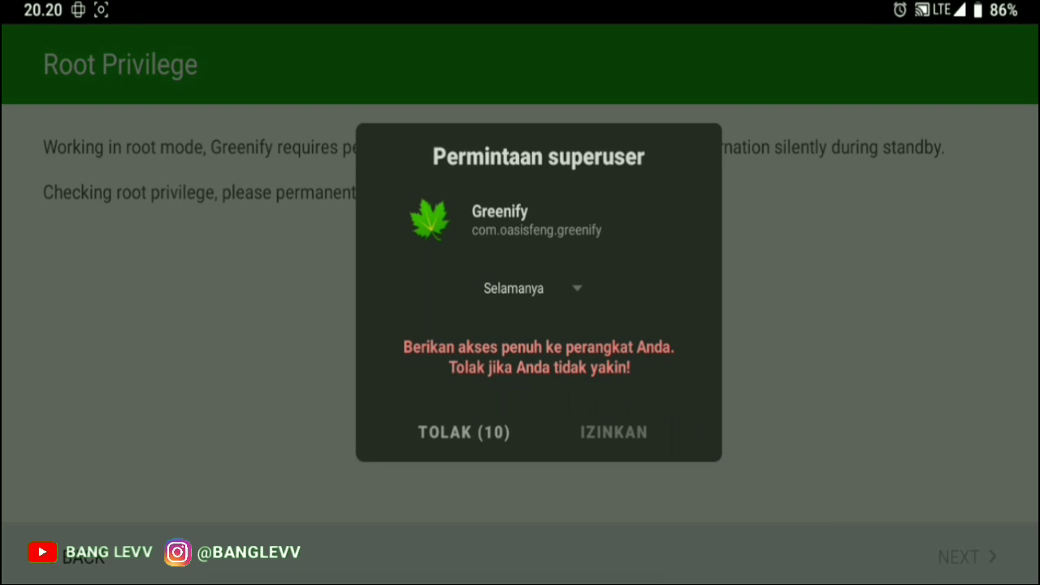
pyautogui.click(613, 432)
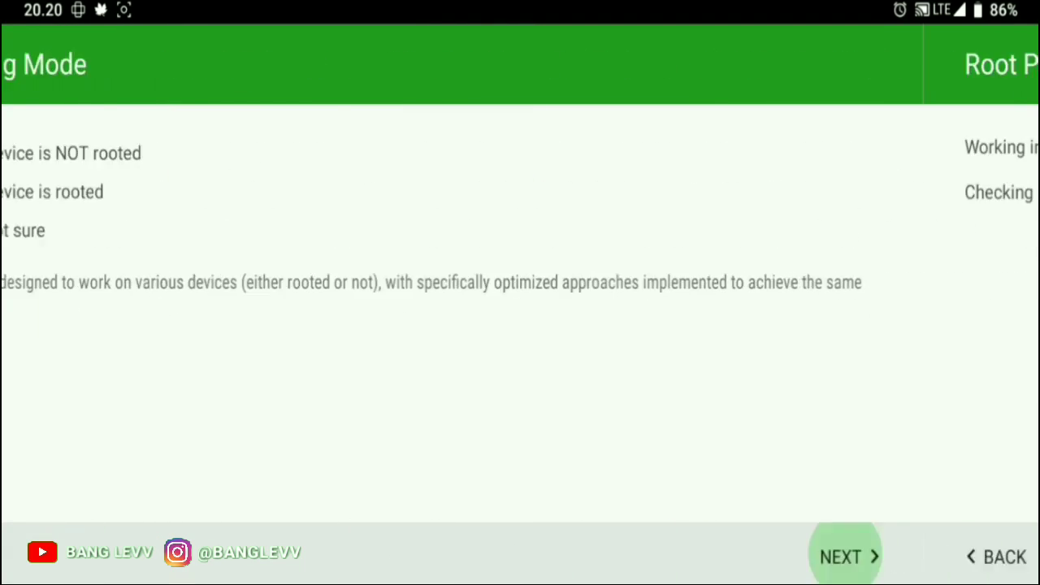
pyautogui.click(845, 556)
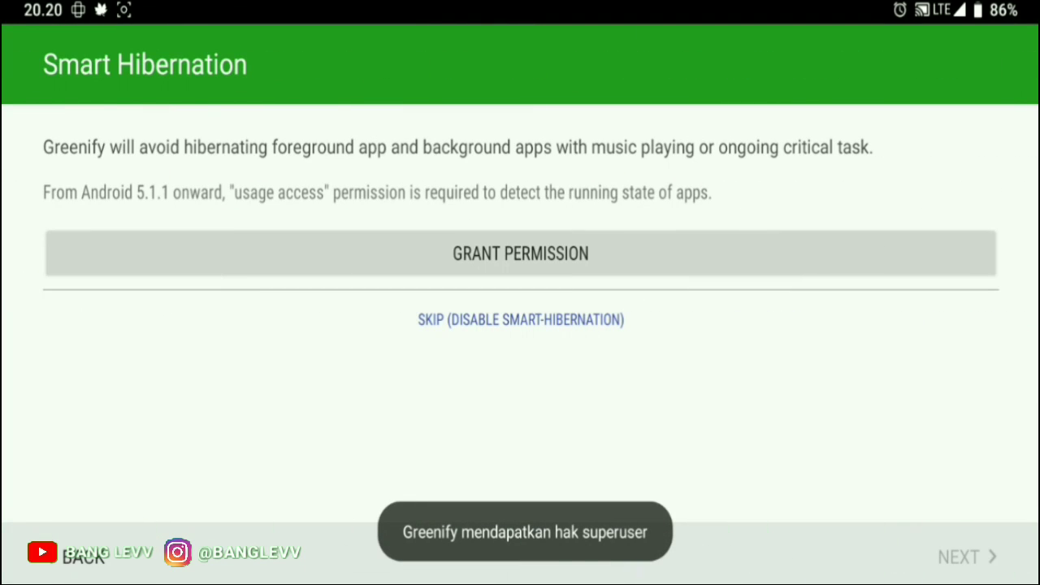
# Grant Greenify usage access for smart hibernation and return to its main screen
pyautogui.click(520, 254)
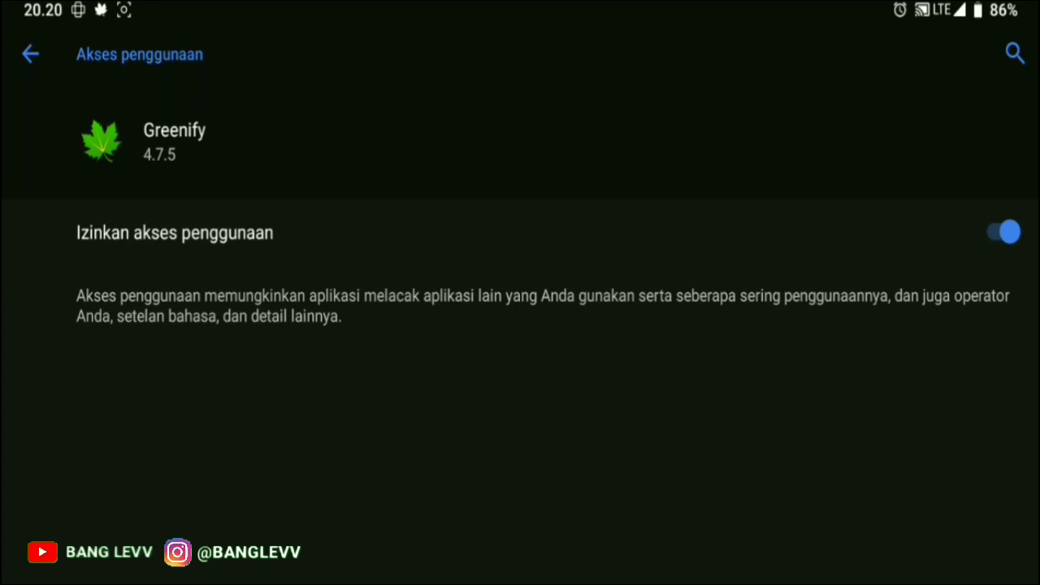
pyautogui.click(31, 53)
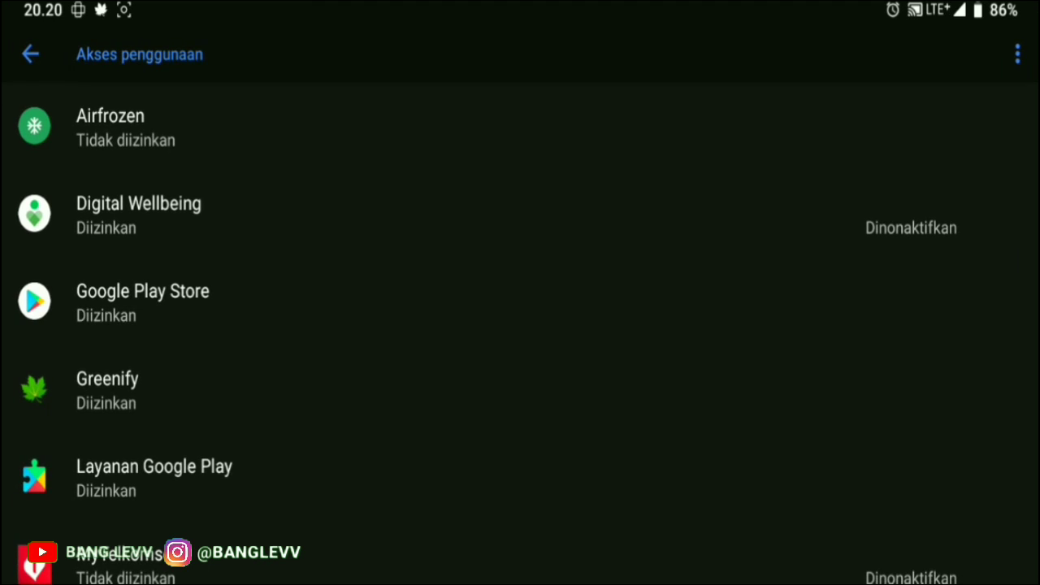
pyautogui.click(108, 379)
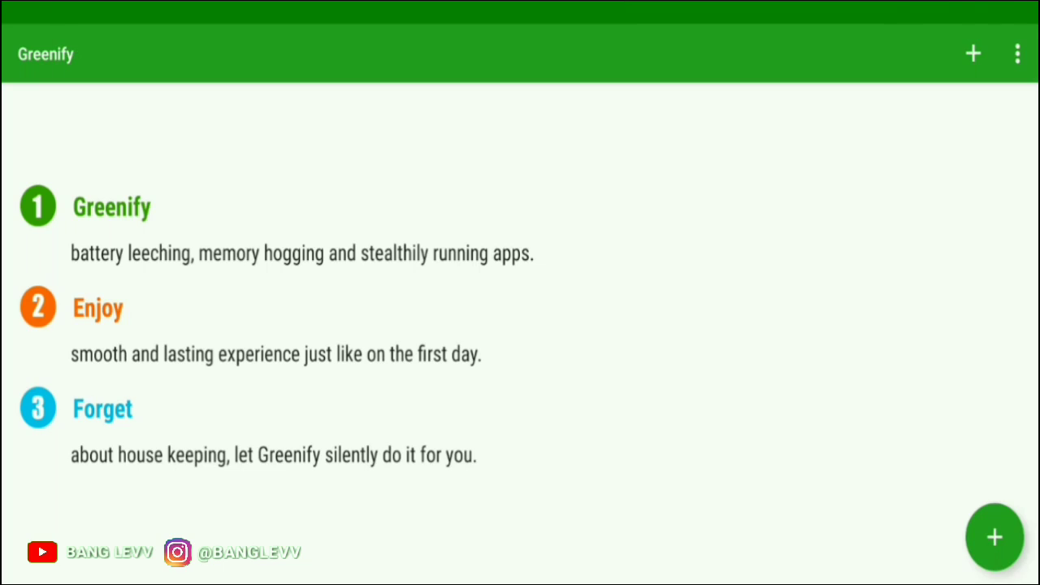
# Browse the App Analyzer's list of running and other apps
pyautogui.click(994, 536)
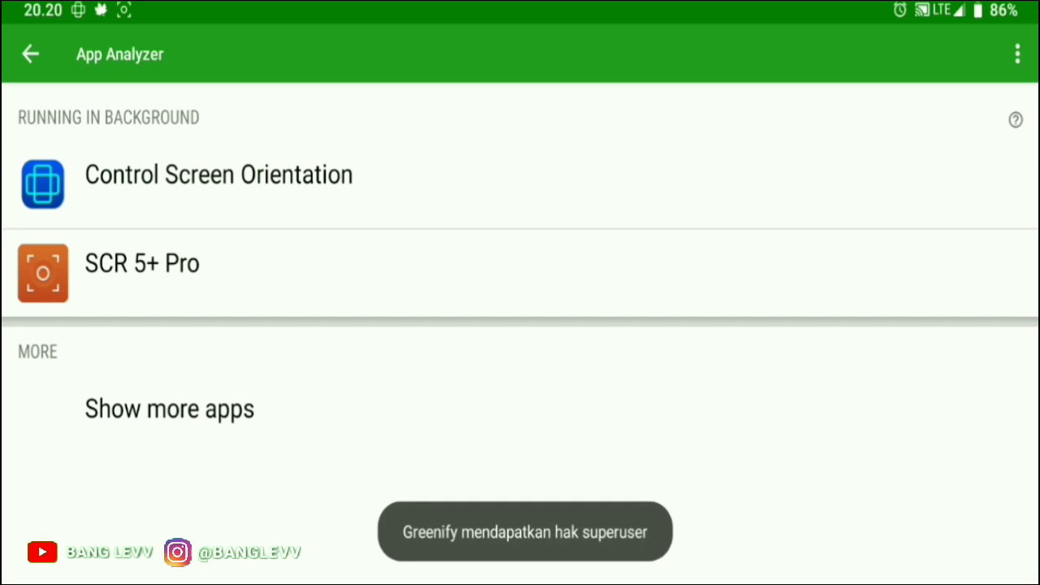
pyautogui.scroll(-3)
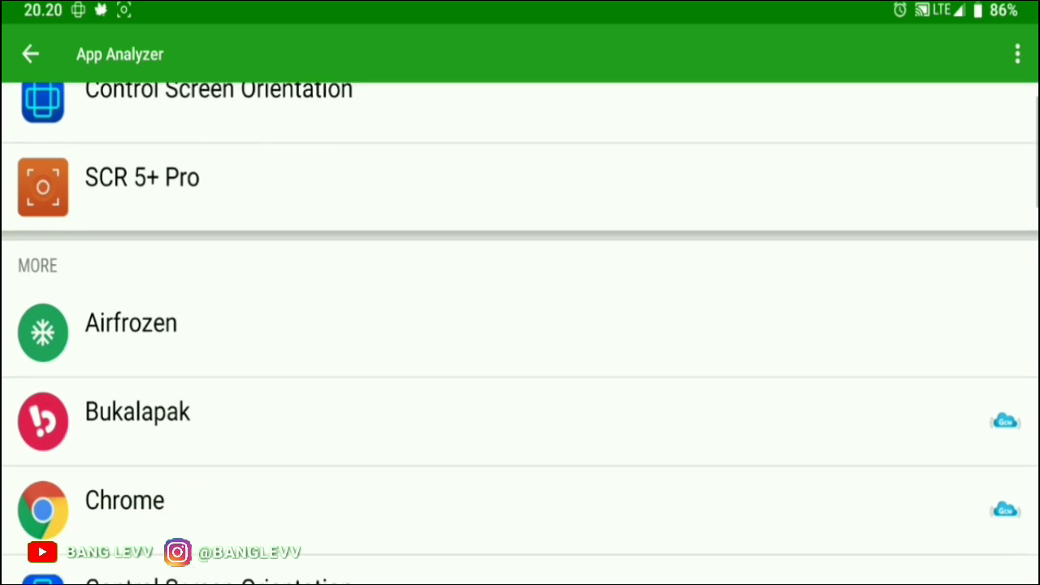
pyautogui.scroll(-3)
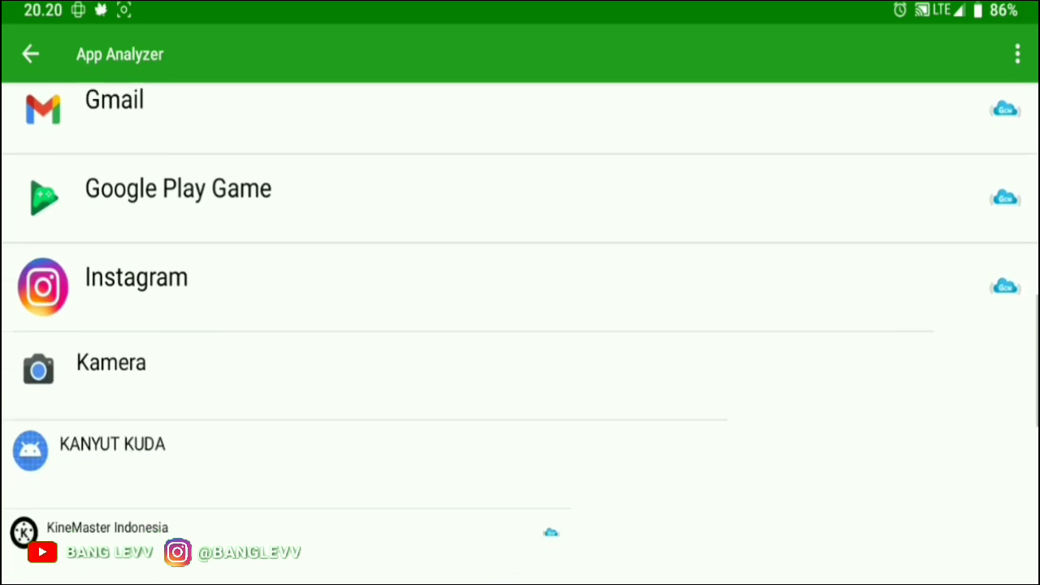
pyautogui.scroll(-3)
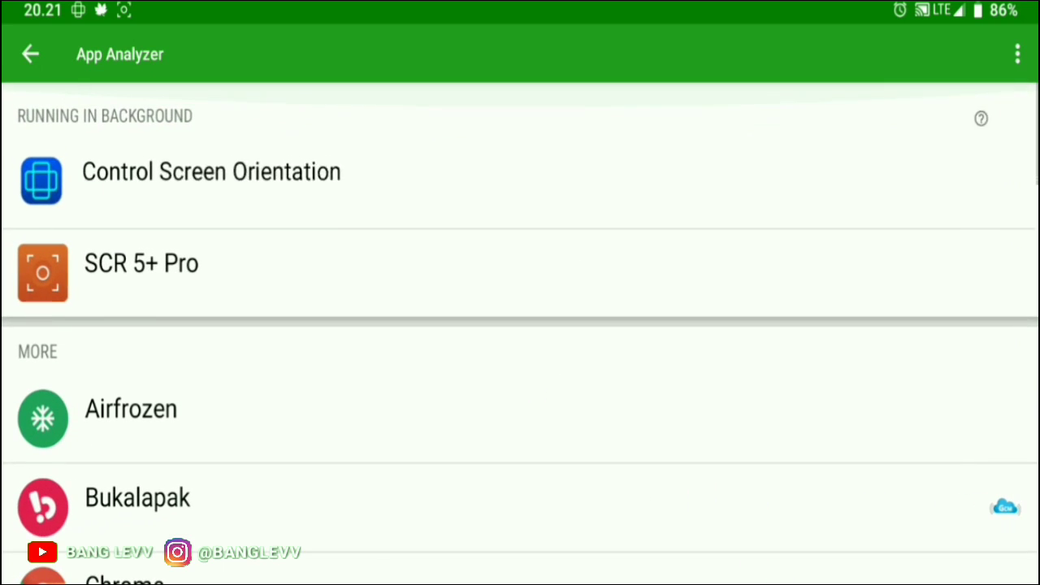
# Pick Bukalapak from the overflow menu and confirm it for hibernation
pyautogui.click(1017, 53)
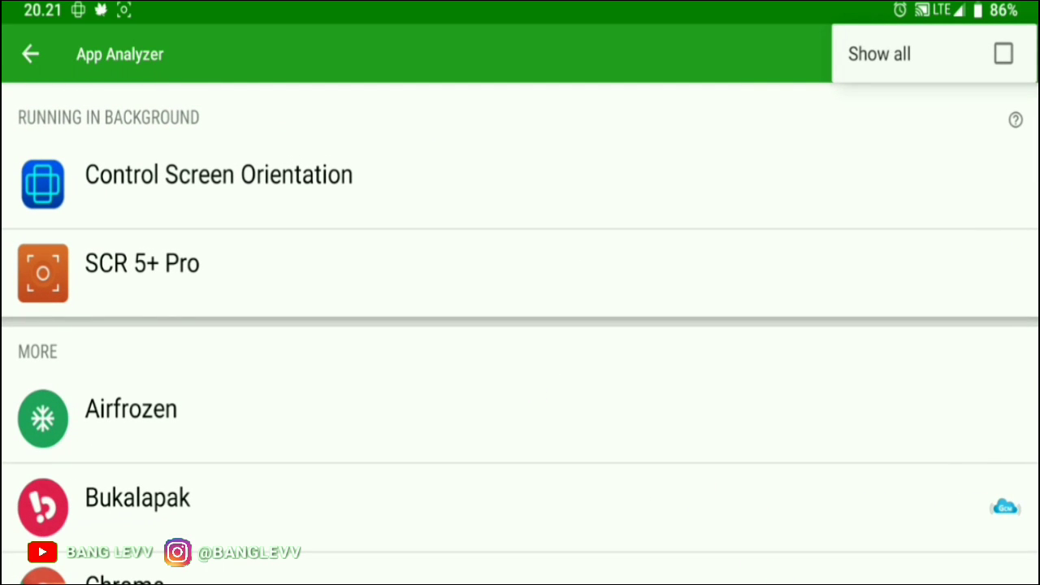
pyautogui.click(1018, 54)
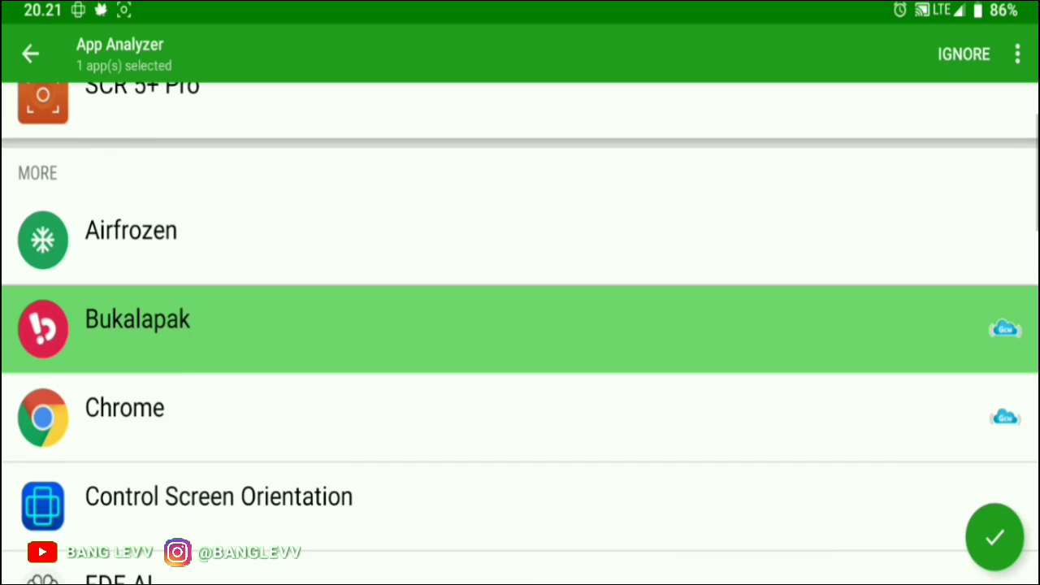
pyautogui.click(123, 406)
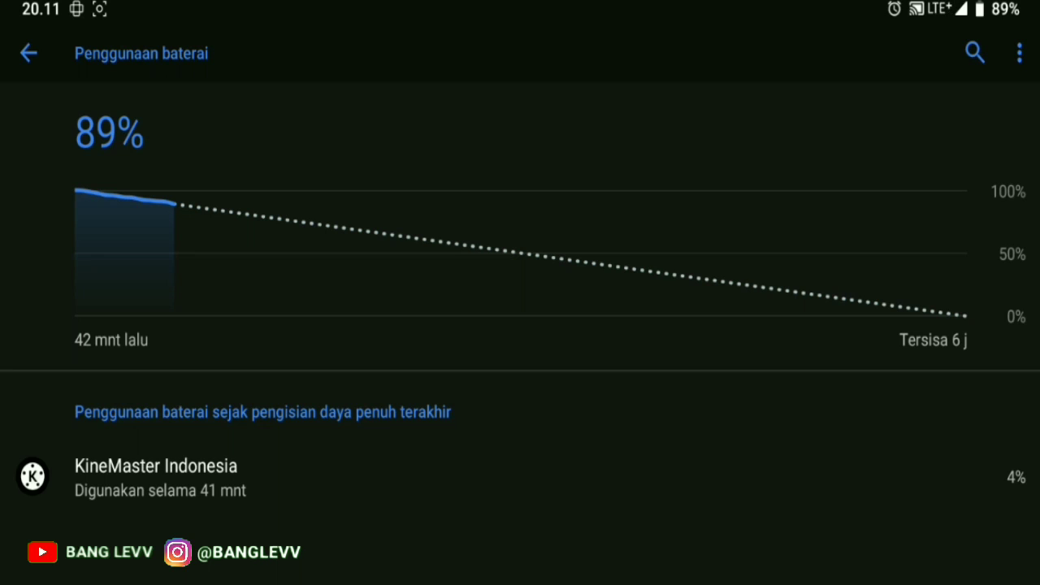
# Show all battery usage including system items via 'Tampilkan semua penggunaan' and review the list
pyautogui.click(1020, 52)
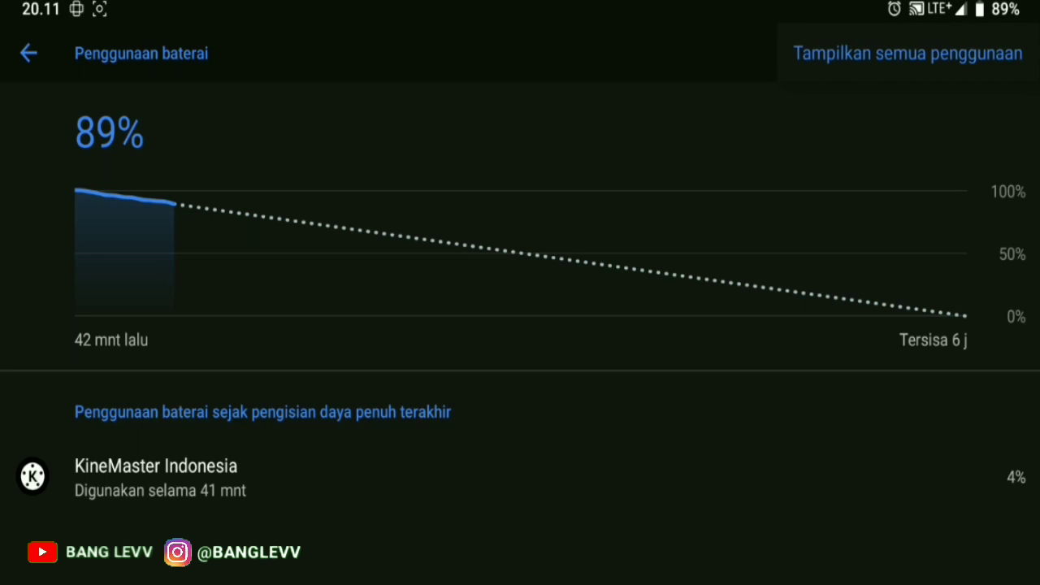
pyautogui.click(907, 52)
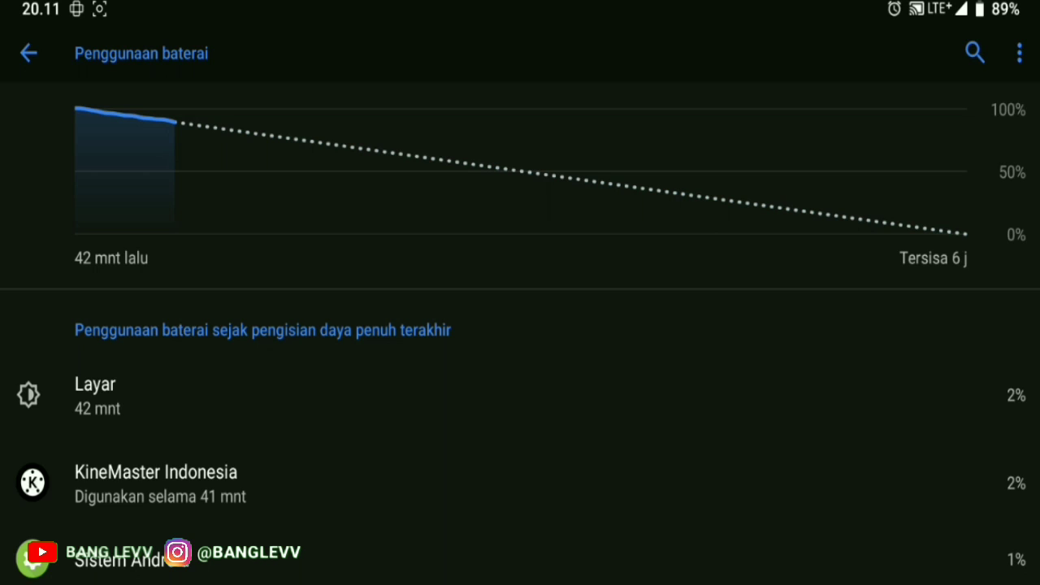
pyautogui.scroll(-3)
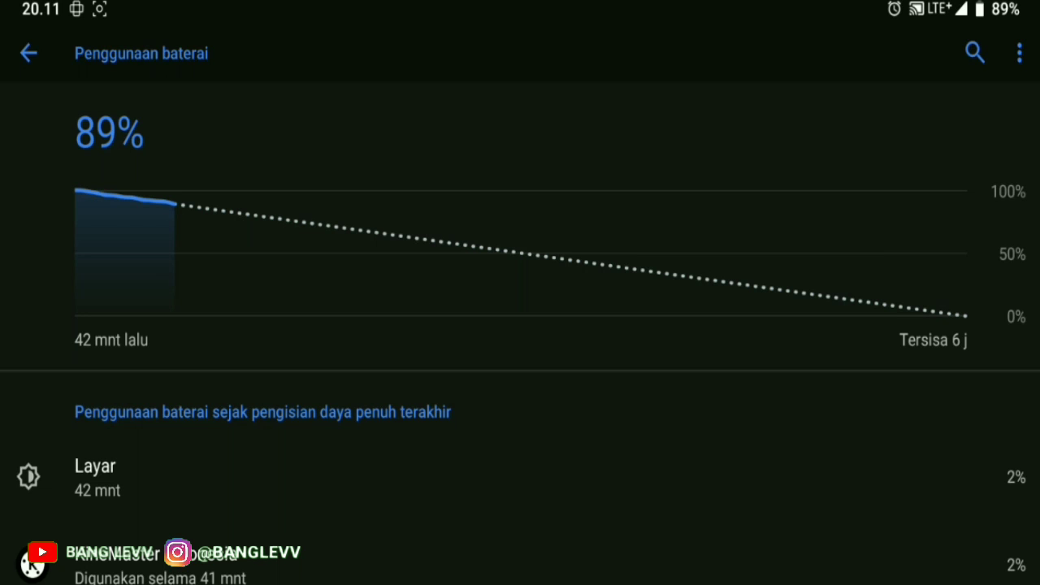
# Check the 'Aplikasi berjalan normal' notice and confirm Pengelola Baterai is switched on
pyautogui.click(29, 52)
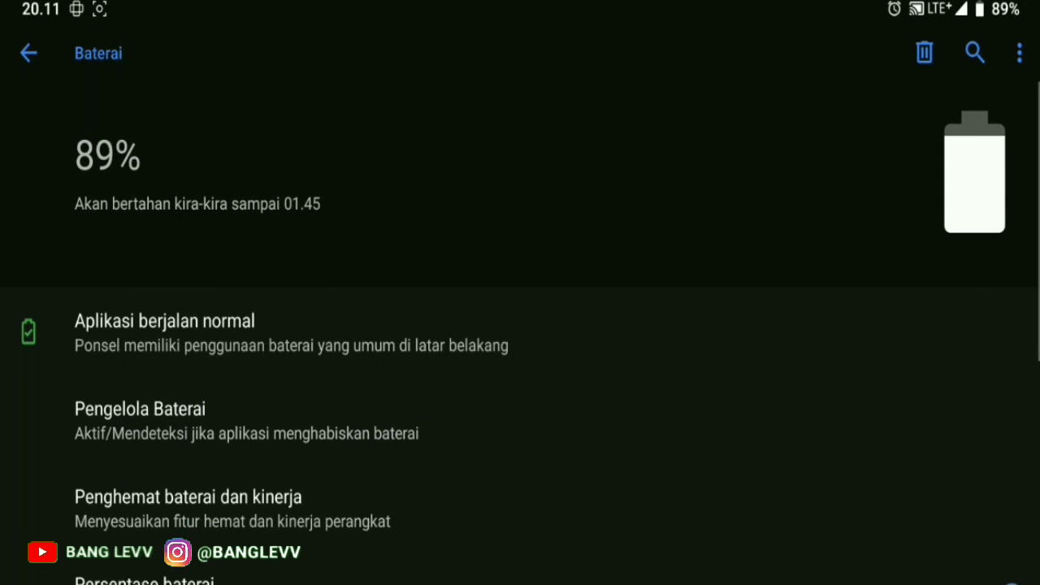
pyautogui.click(164, 332)
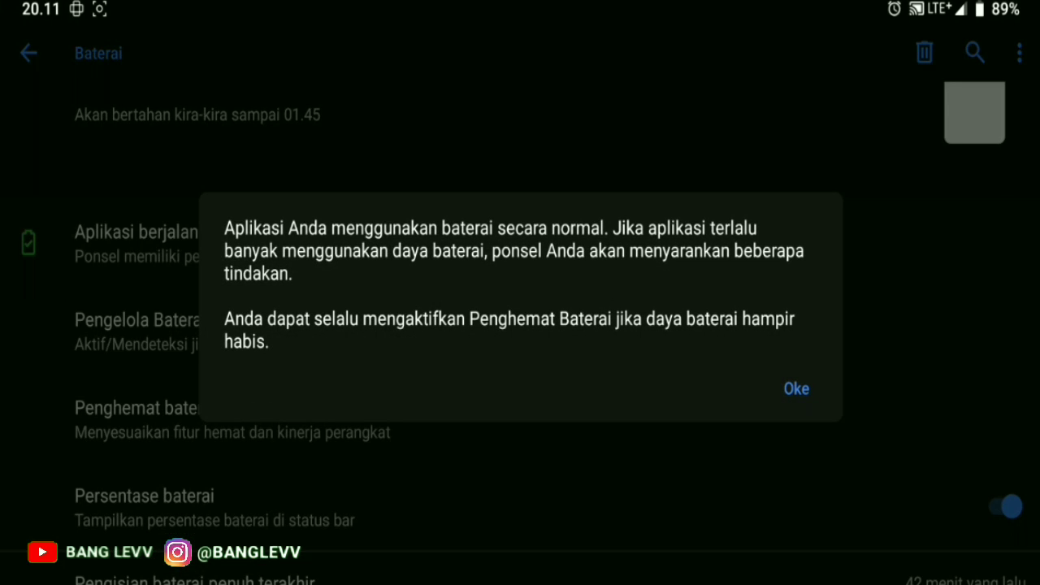
pyautogui.click(796, 388)
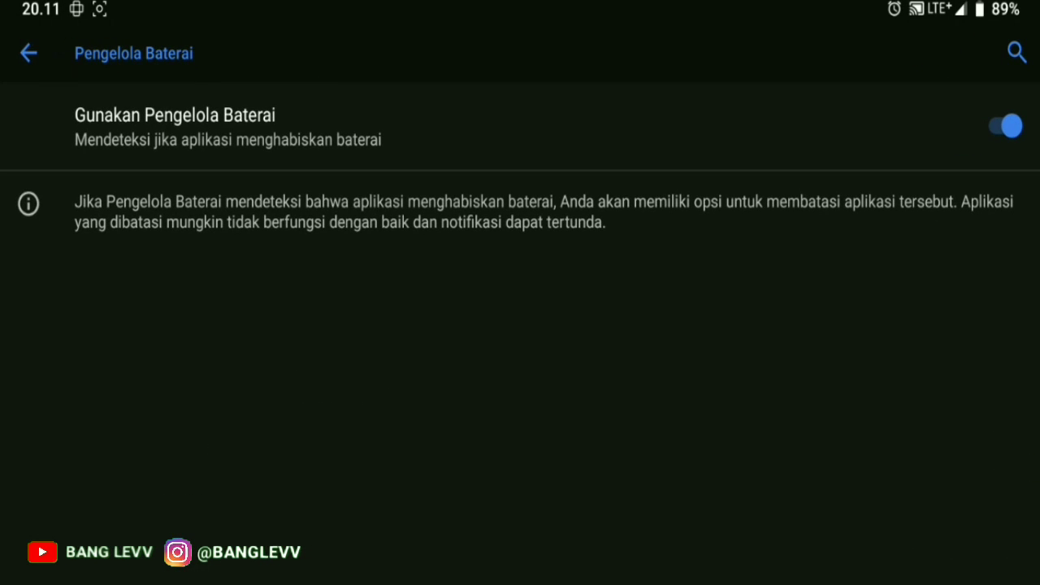
pyautogui.click(29, 52)
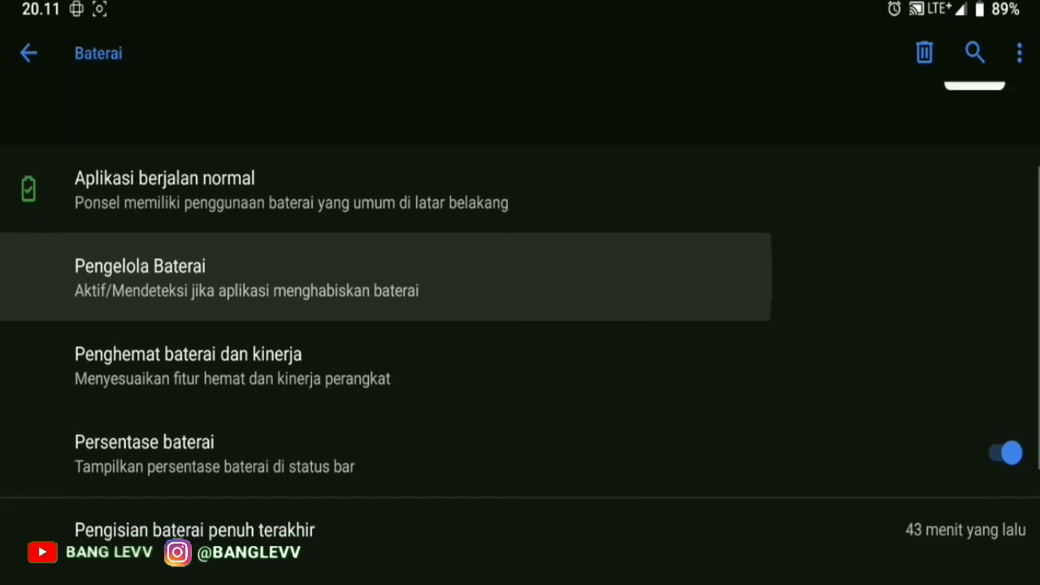
# Open 'Penghemat baterai dan kinerja', where extreme power saving is off
pyautogui.scroll(-3)
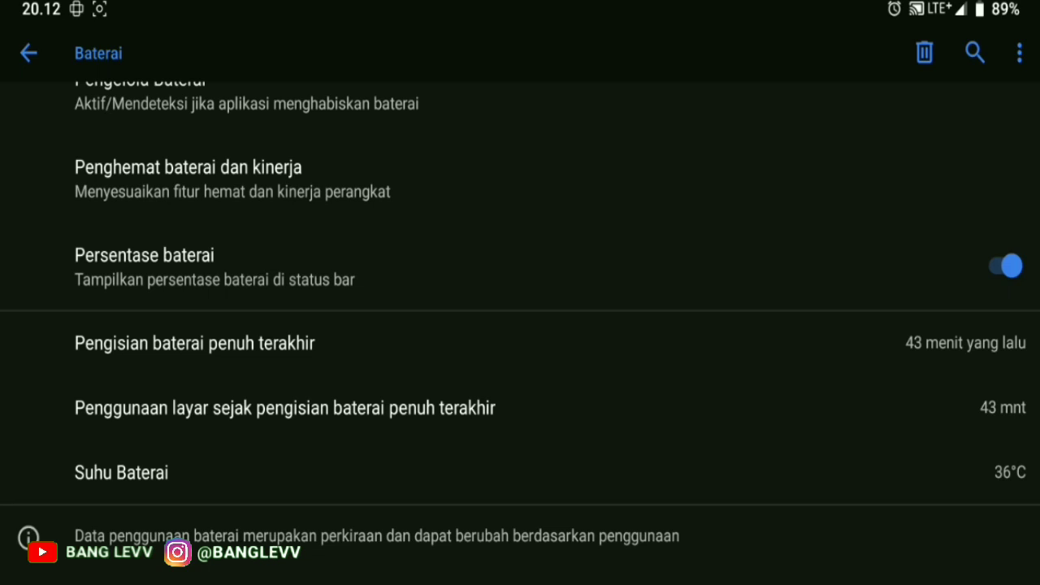
pyautogui.click(189, 165)
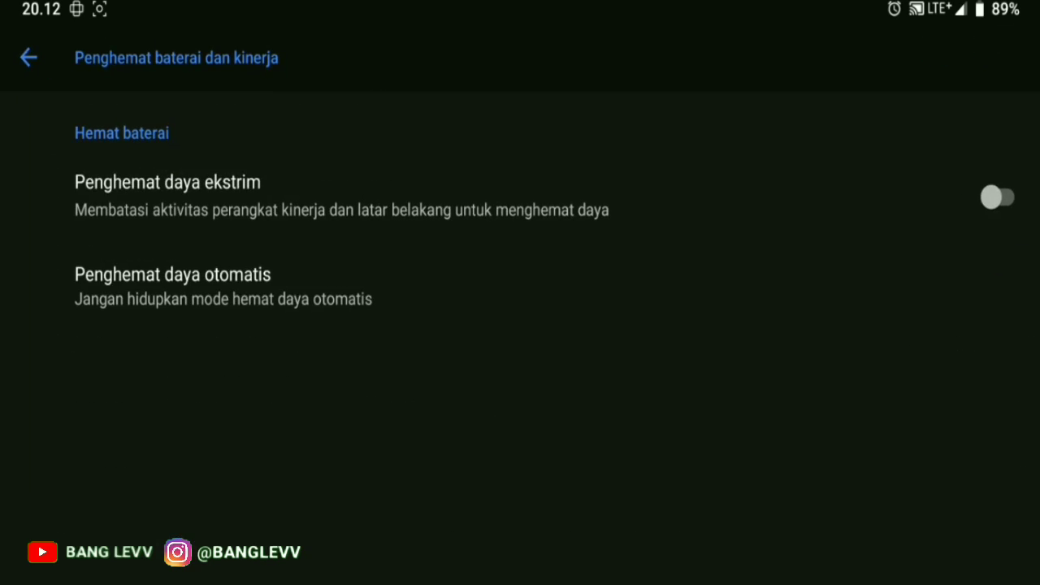